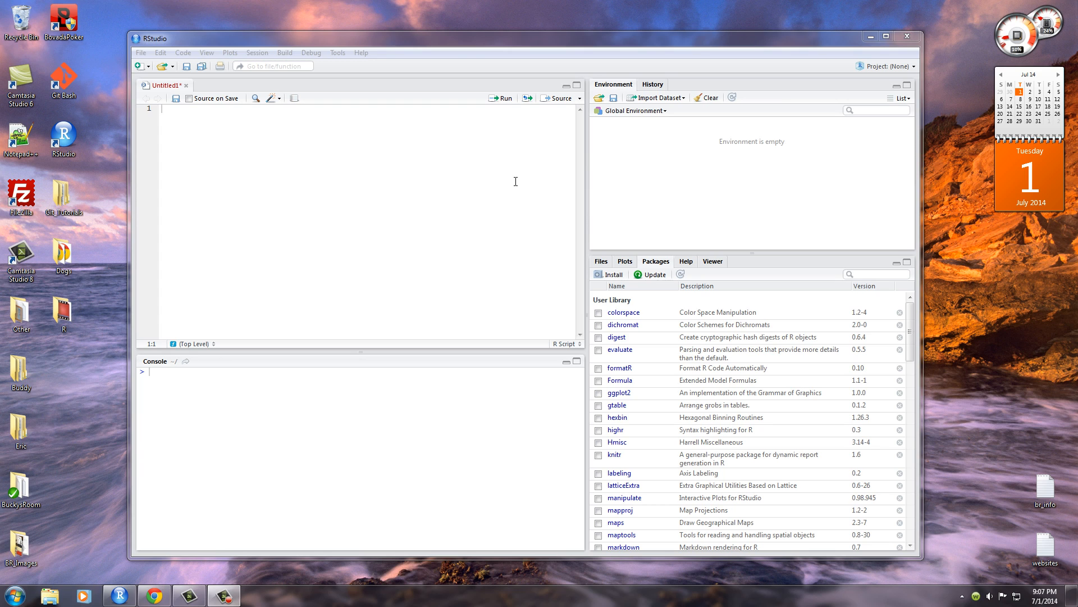
{"action": "mouse_move", "coordinate": [401, 405]}
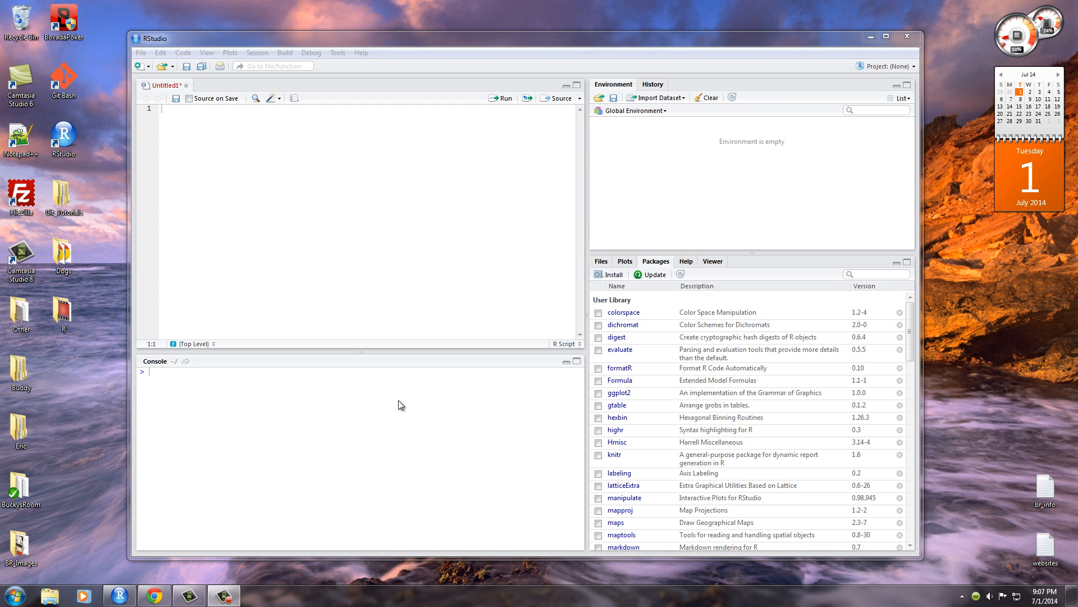
{"action": "mouse_move", "coordinate": [381, 407]}
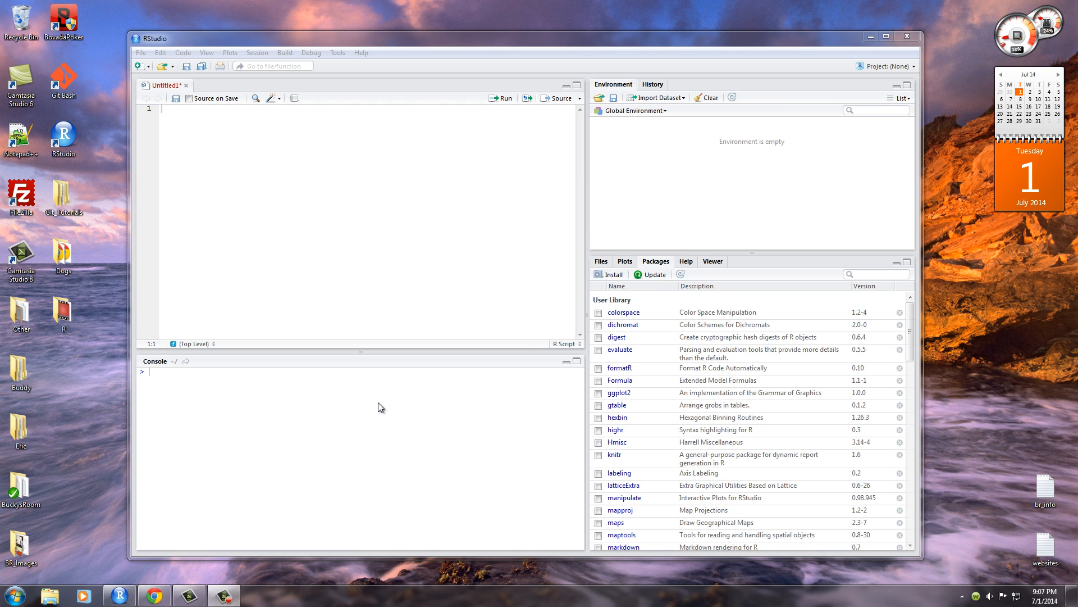
{"action": "mouse_move", "coordinate": [154, 596]}
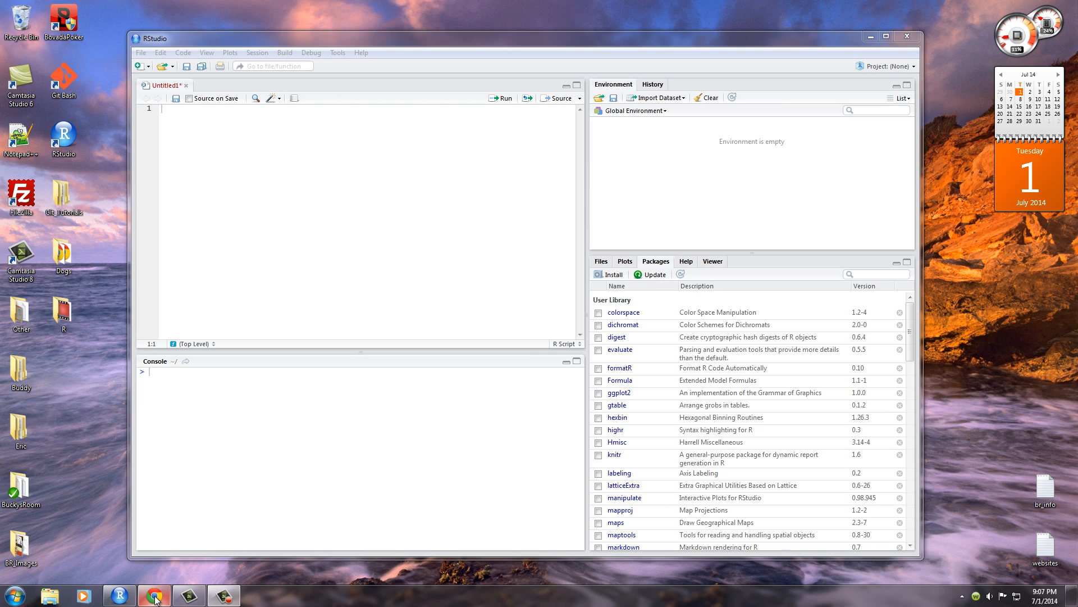
{"action": "mouse_move", "coordinate": [154, 596]}
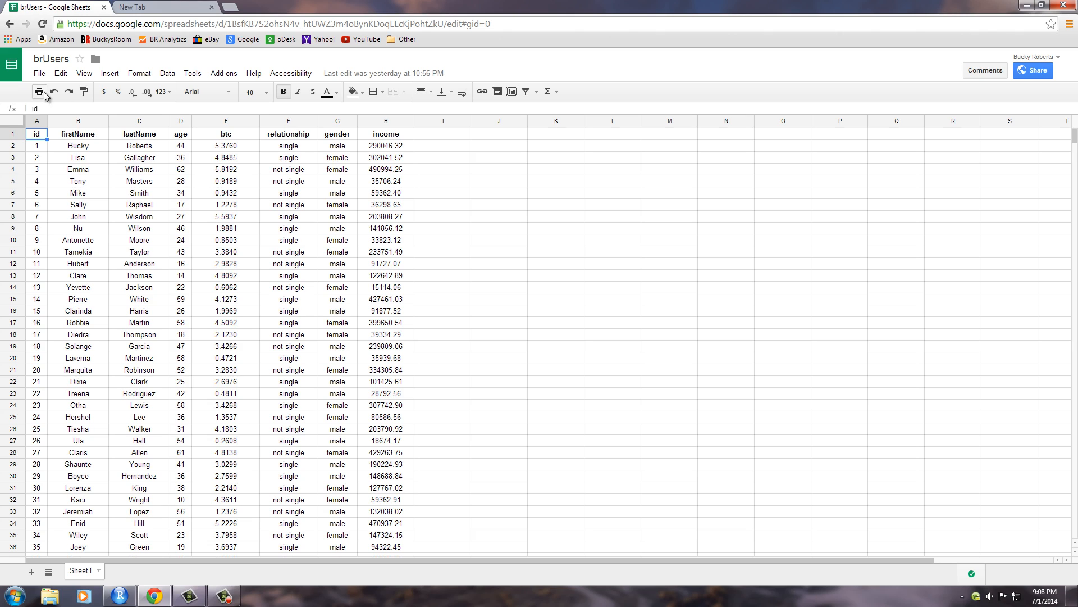
{"action": "mouse_move", "coordinate": [145, 126]}
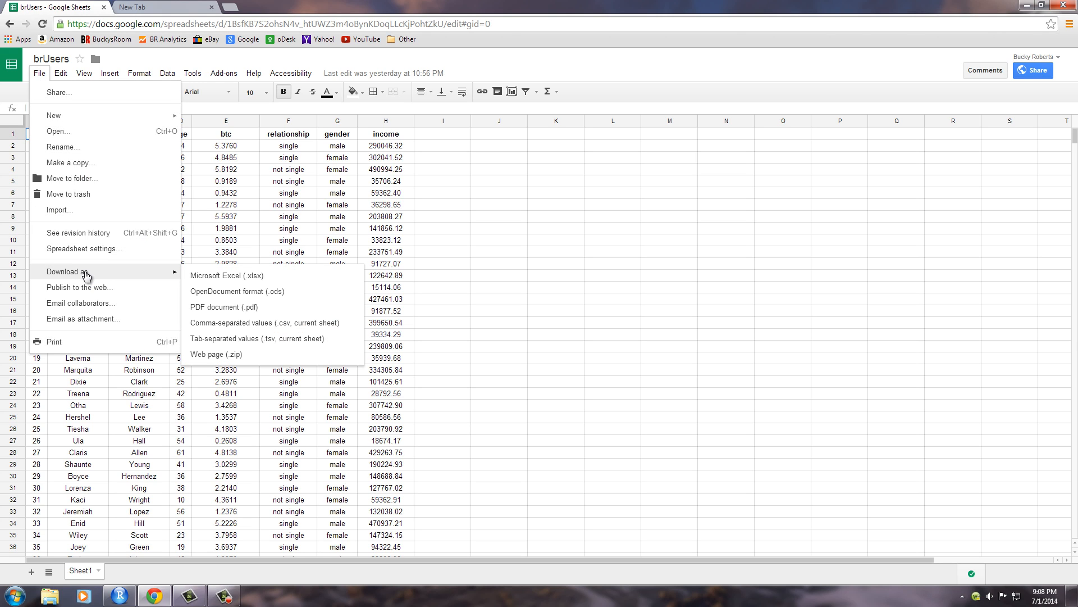
{"action": "mouse_move", "coordinate": [273, 322]}
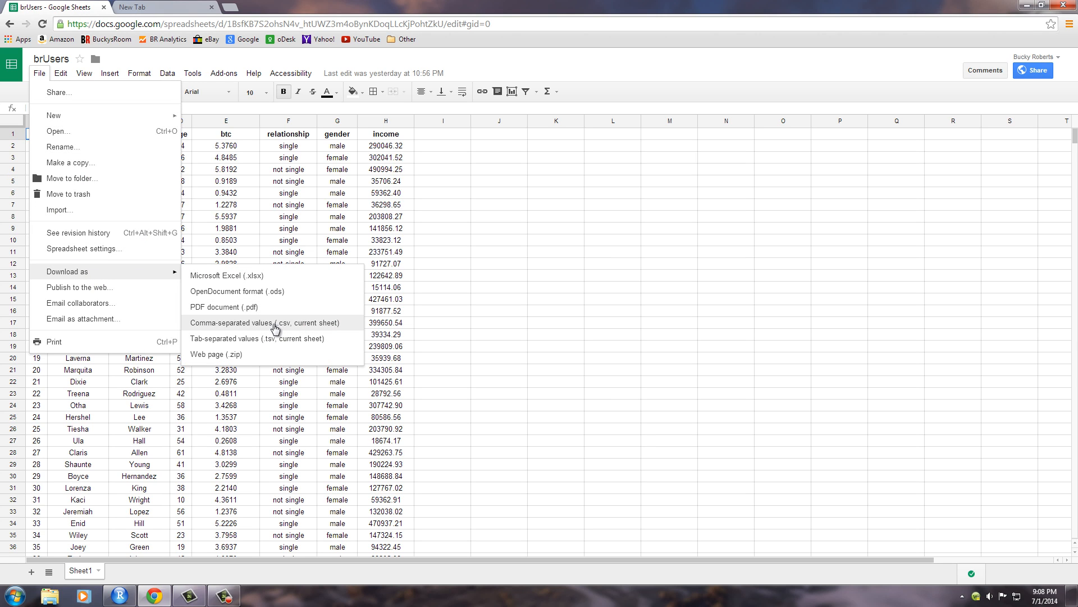
{"action": "mouse_move", "coordinate": [278, 328]}
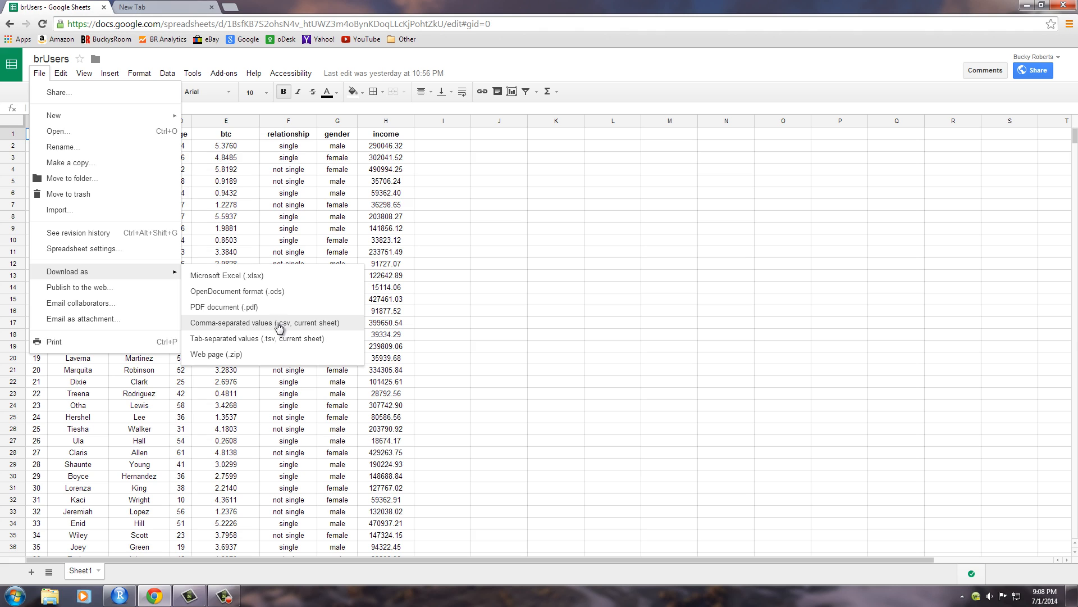
- Download the brUsers sheet as a comma-separated values (.csv) file
{"action": "left_click", "coordinate": [264, 322]}
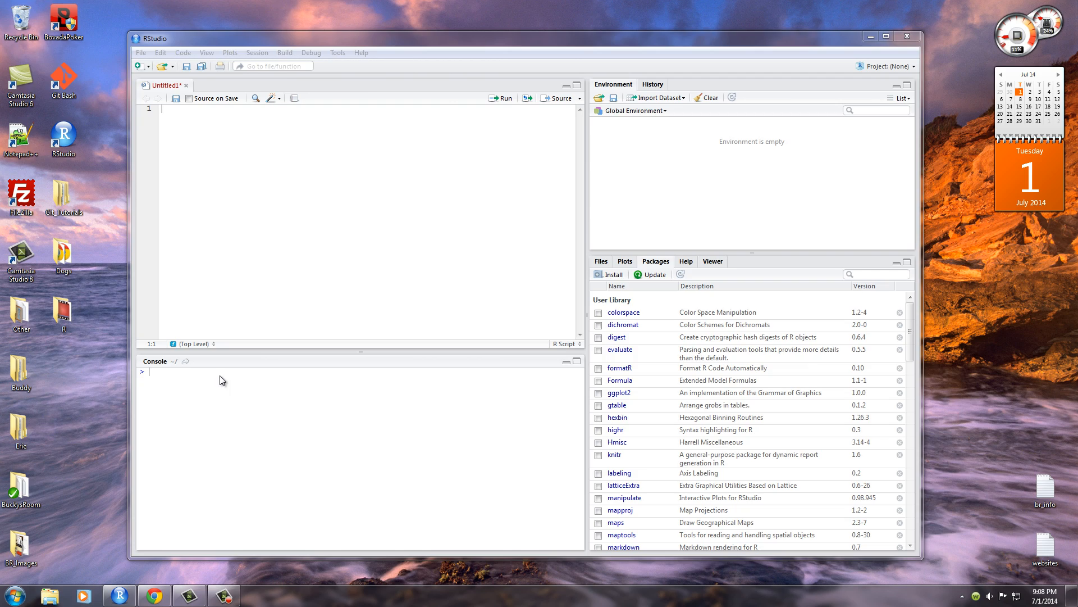
- Locate brUsers - Sheet1.csv in Downloads and cut it for moving
{"action": "left_click", "coordinate": [49, 596]}
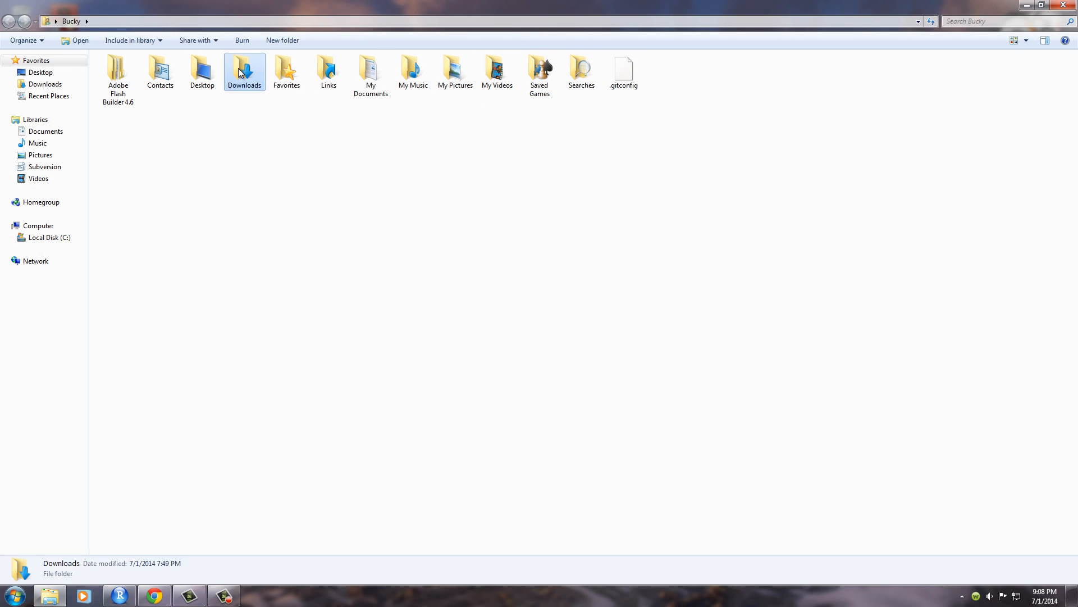
{"action": "right_click", "coordinate": [137, 72]}
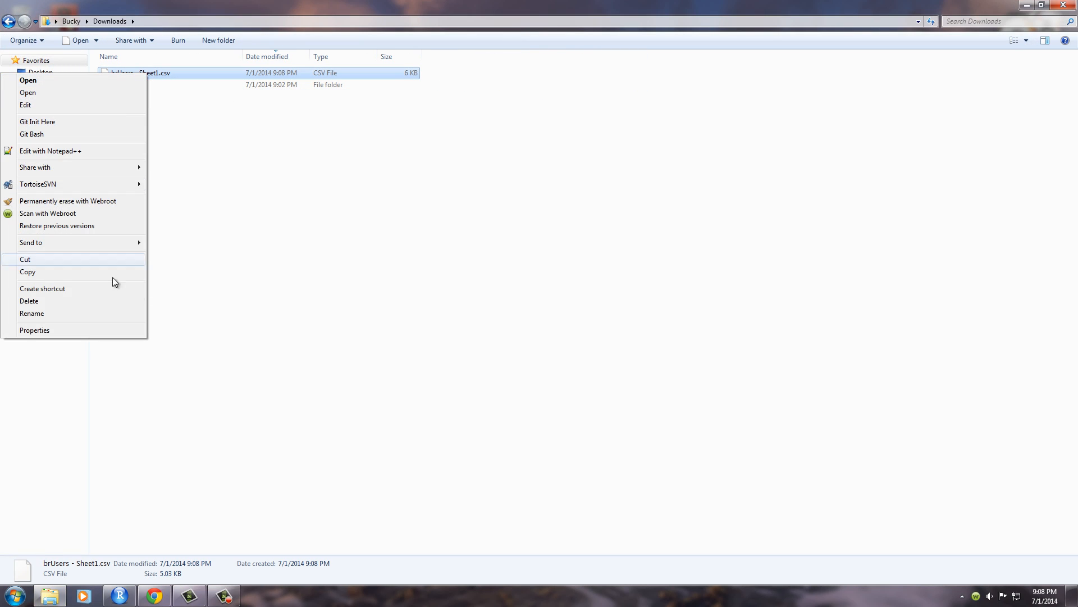
{"action": "left_click", "coordinate": [32, 313]}
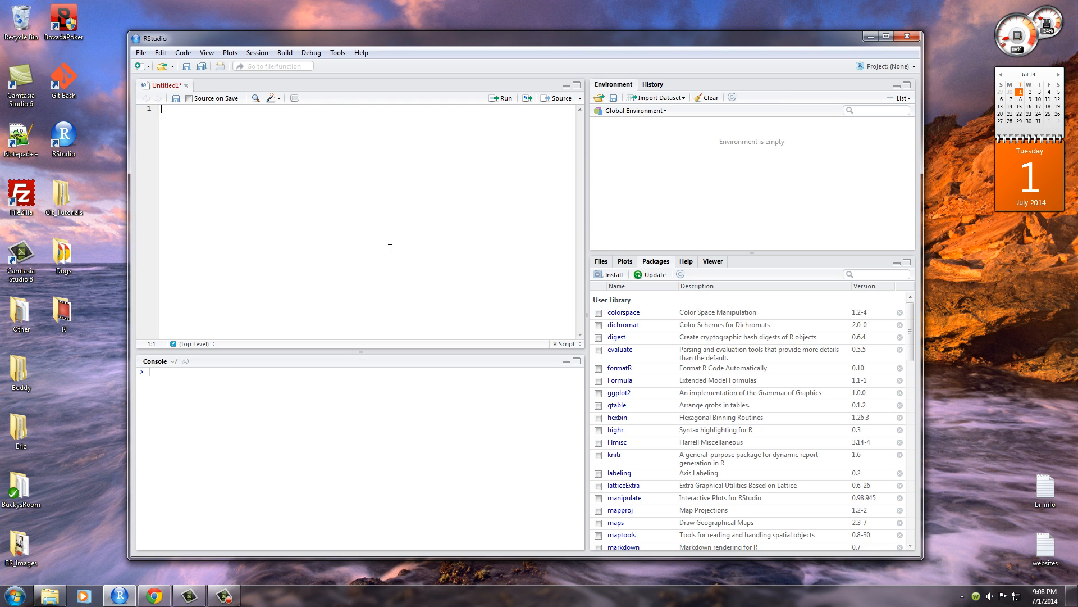
{"action": "mouse_move", "coordinate": [280, 202]}
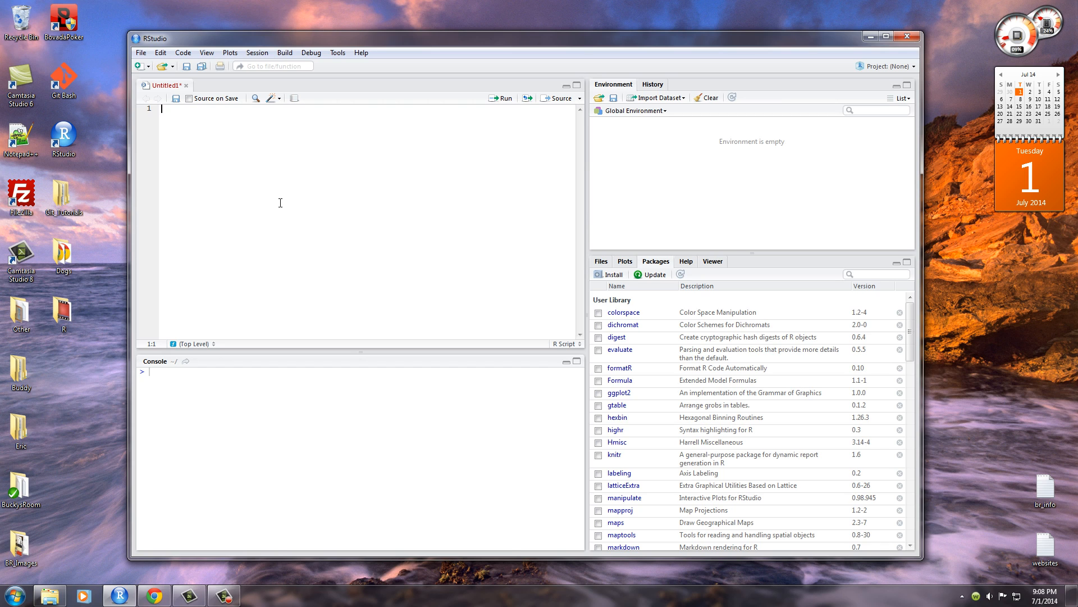
- Run getwd() so the console reports the Documents folder as the working directory
{"action": "type", "text": "getwd"}
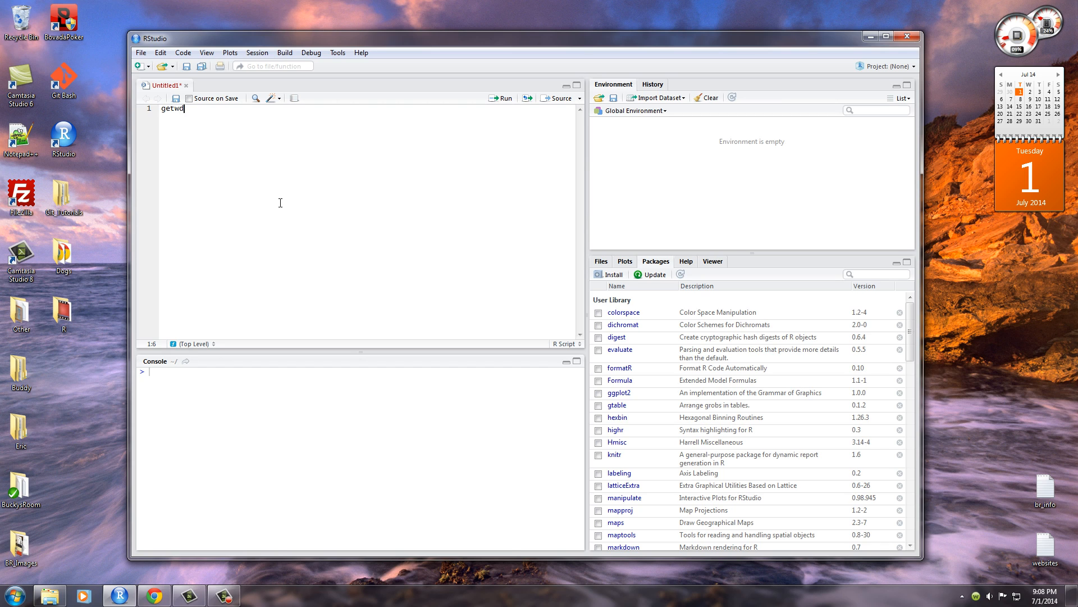
{"action": "type", "text": "()"}
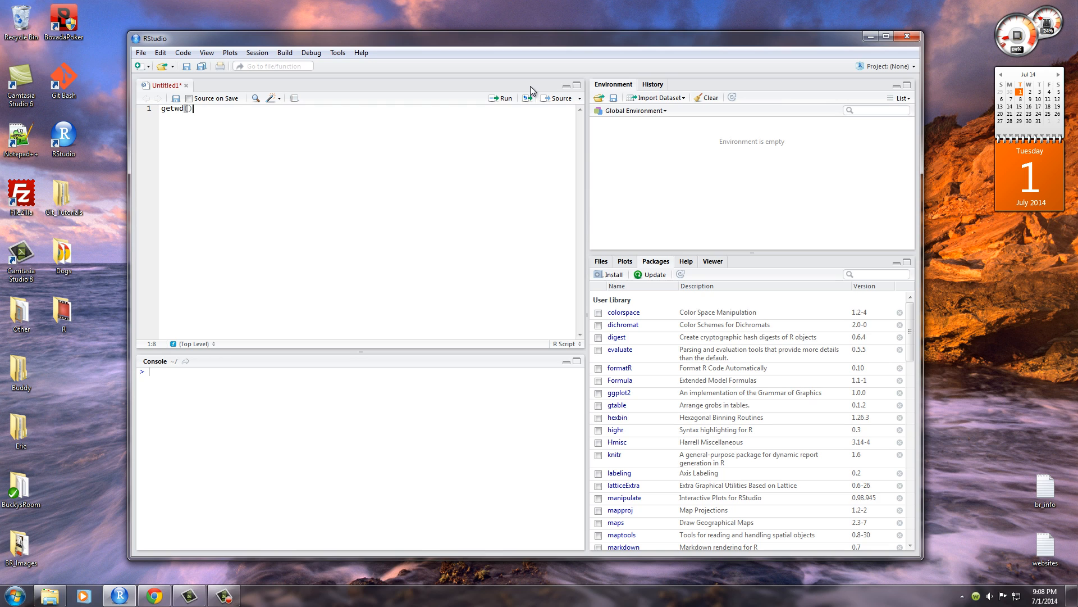
{"action": "mouse_move", "coordinate": [504, 98]}
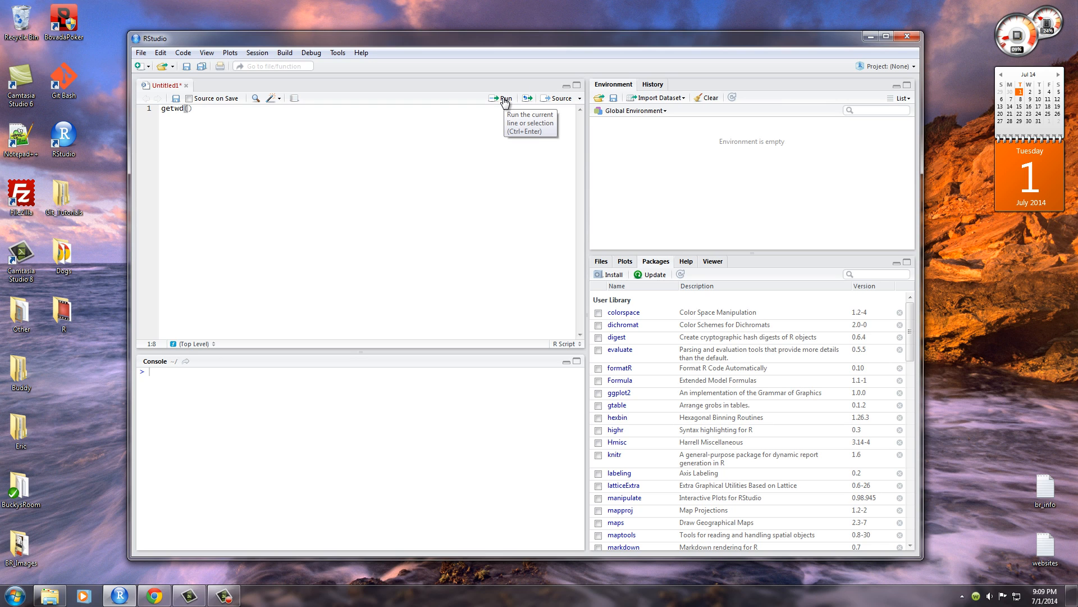
{"action": "left_click", "coordinate": [503, 98]}
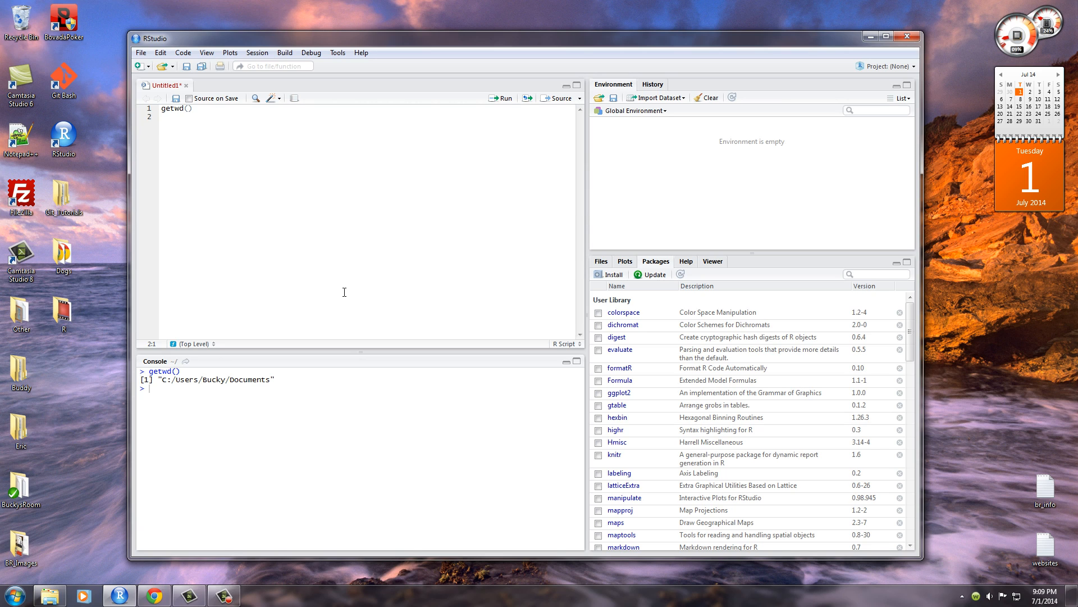
{"action": "mouse_move", "coordinate": [311, 191]}
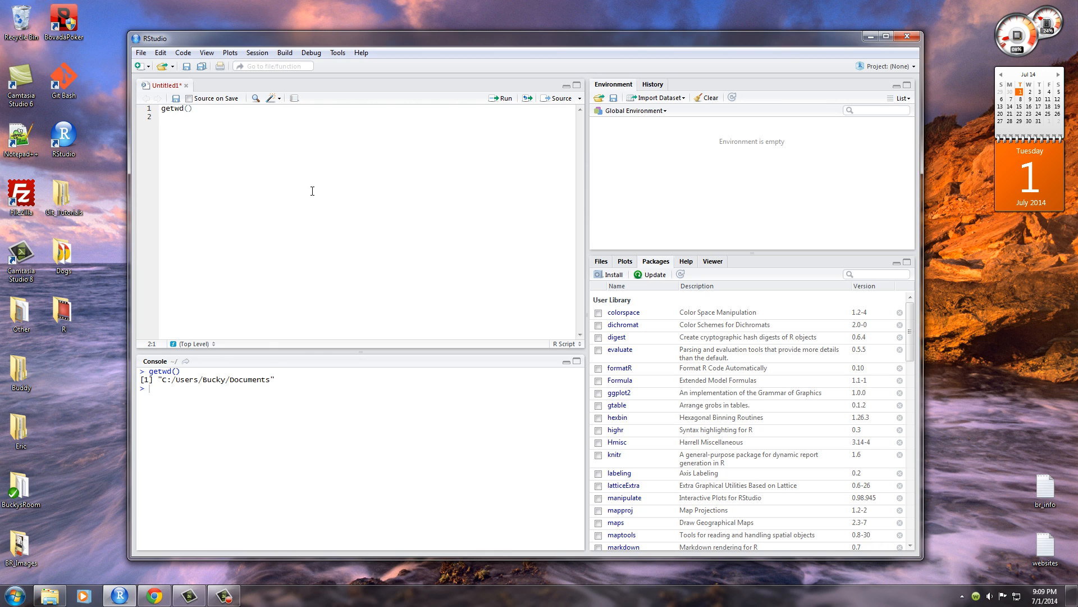
{"action": "mouse_move", "coordinate": [305, 228]}
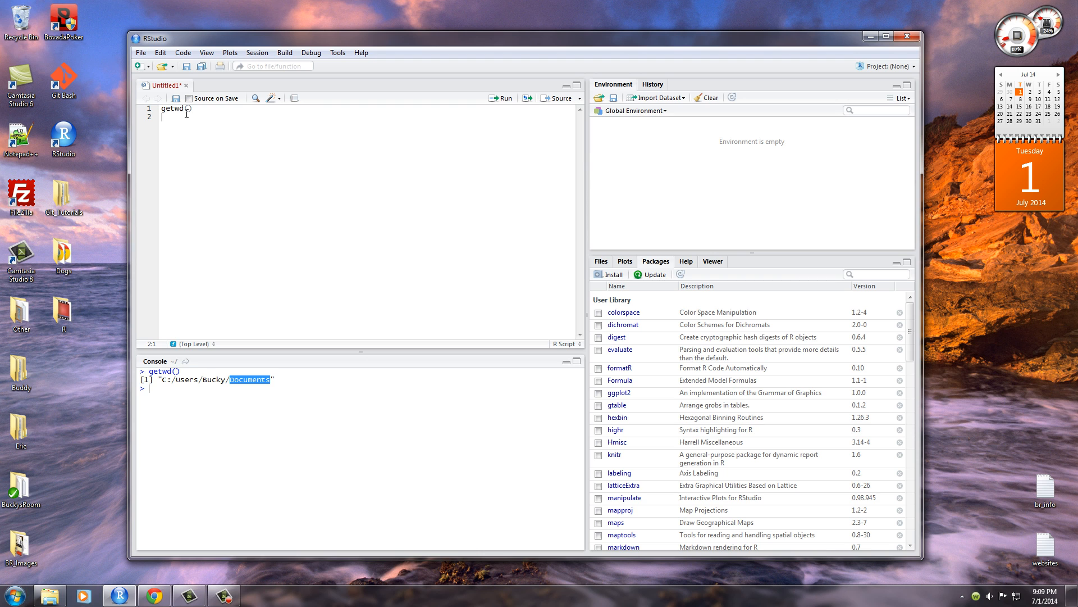
- Show brUsers.csv sitting in the Documents library, then return to RStudio
{"action": "left_click", "coordinate": [11, 596]}
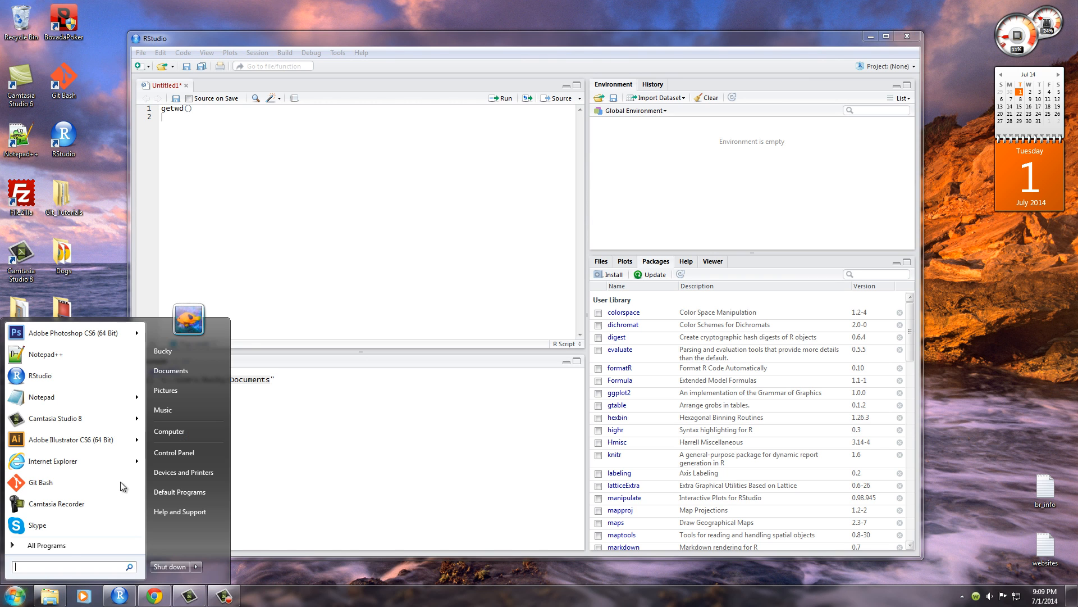
{"action": "left_click", "coordinate": [163, 350]}
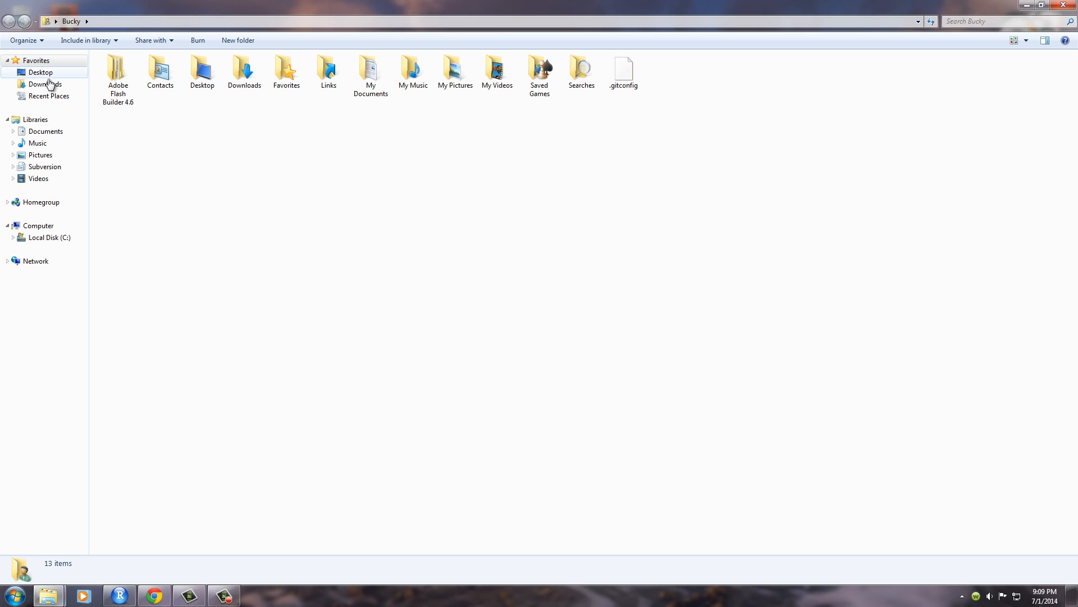
{"action": "left_click", "coordinate": [45, 130]}
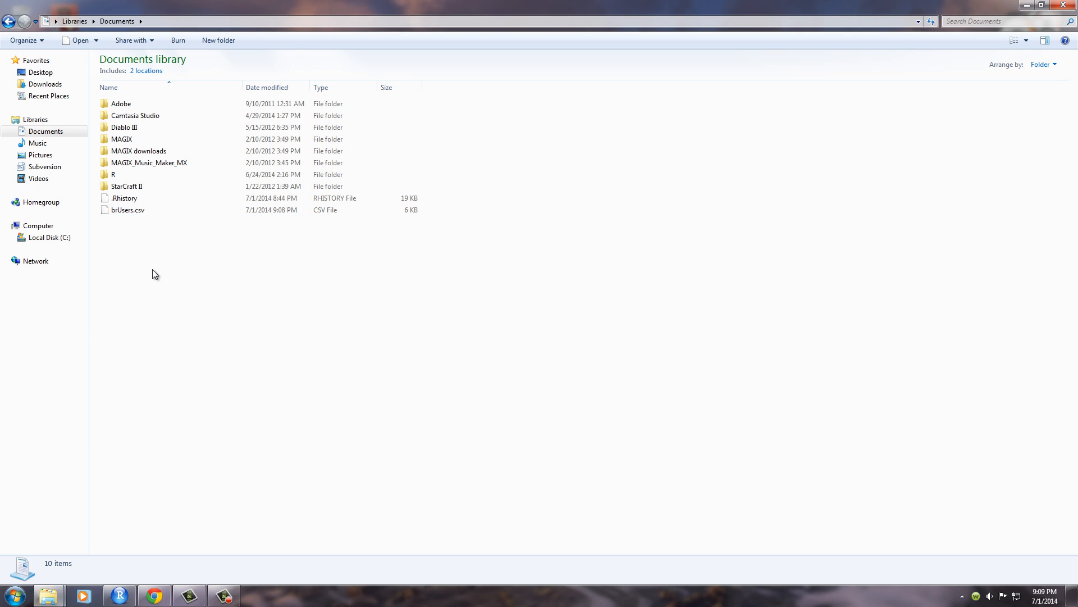
{"action": "left_click", "coordinate": [128, 210]}
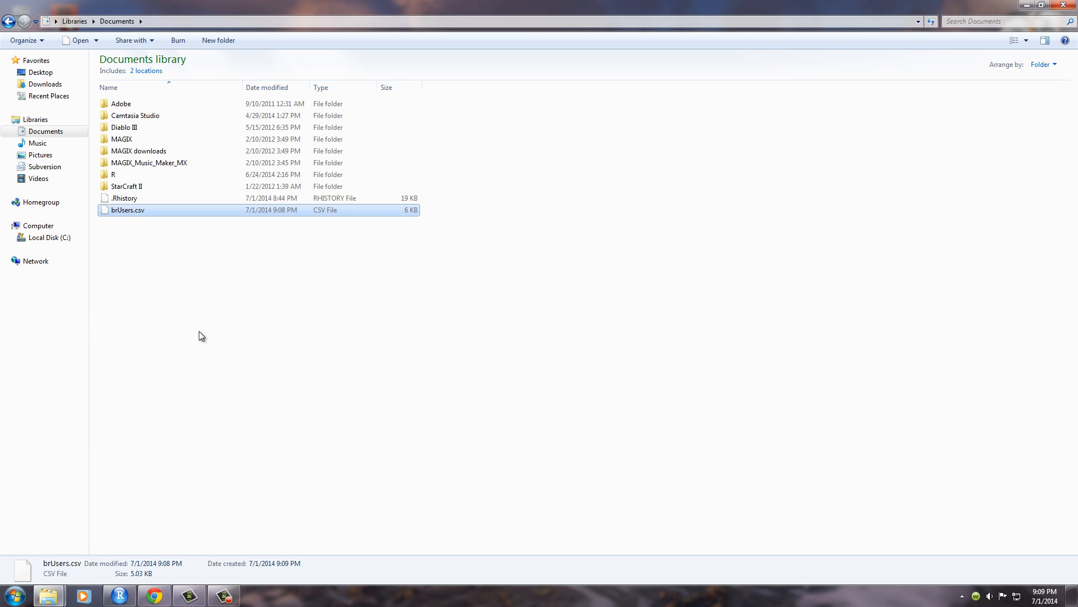
{"action": "left_click", "coordinate": [118, 596]}
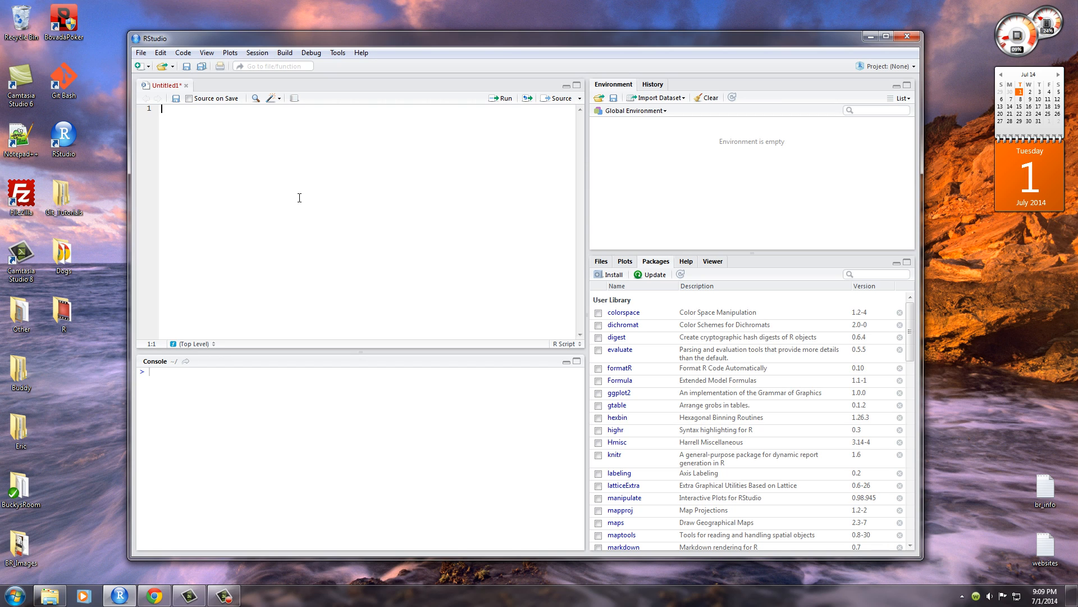
- Begin the line assigning tuna from read.csv with a quoted file name
{"action": "type", "text": "tuna"}
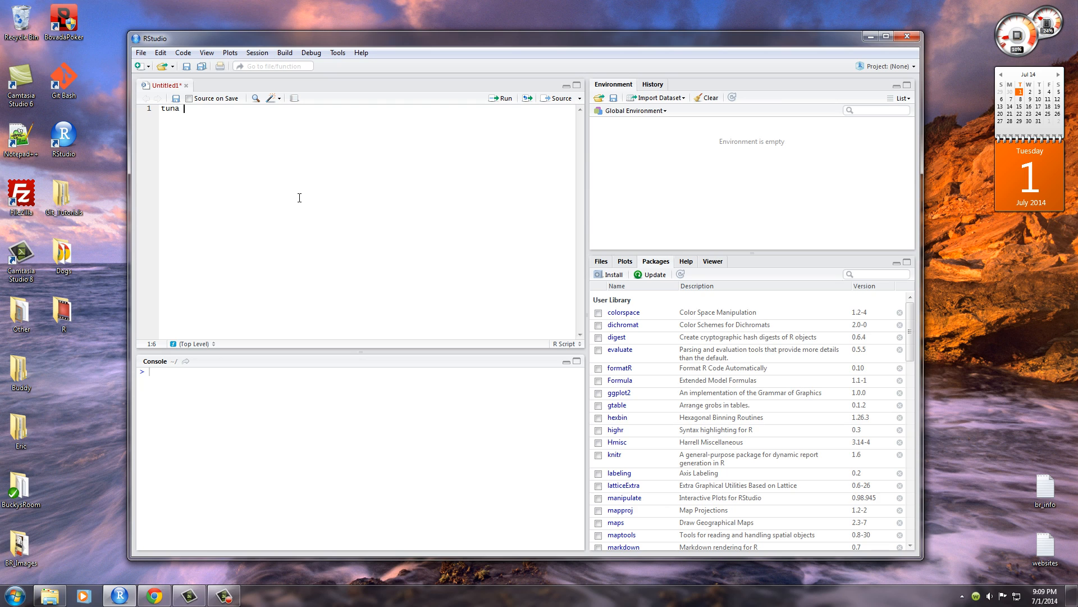
{"action": "type", "text": "<-"}
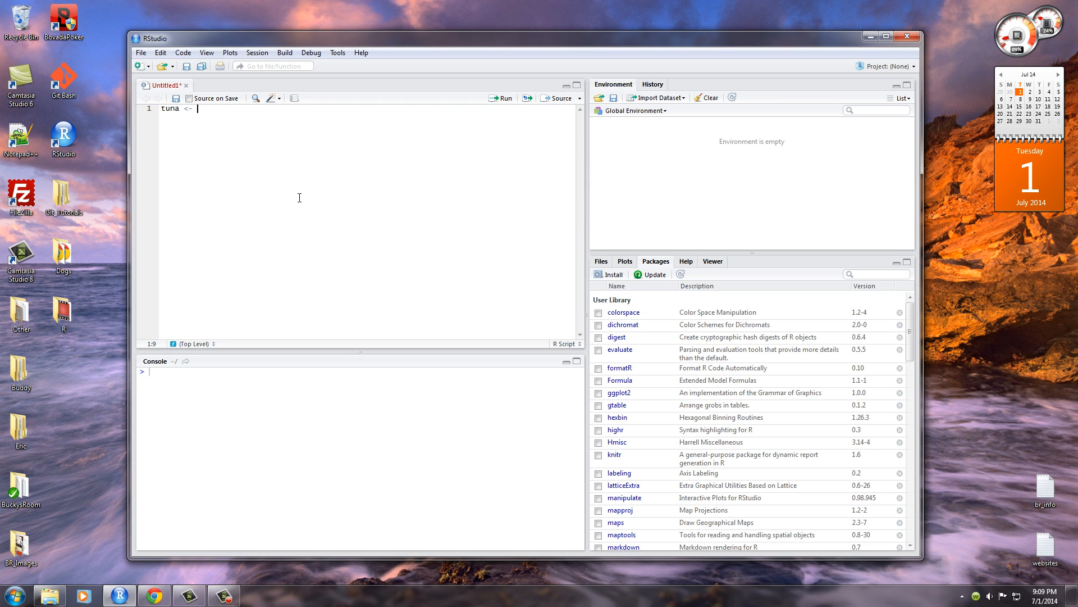
{"action": "type", "text": "read.csv"}
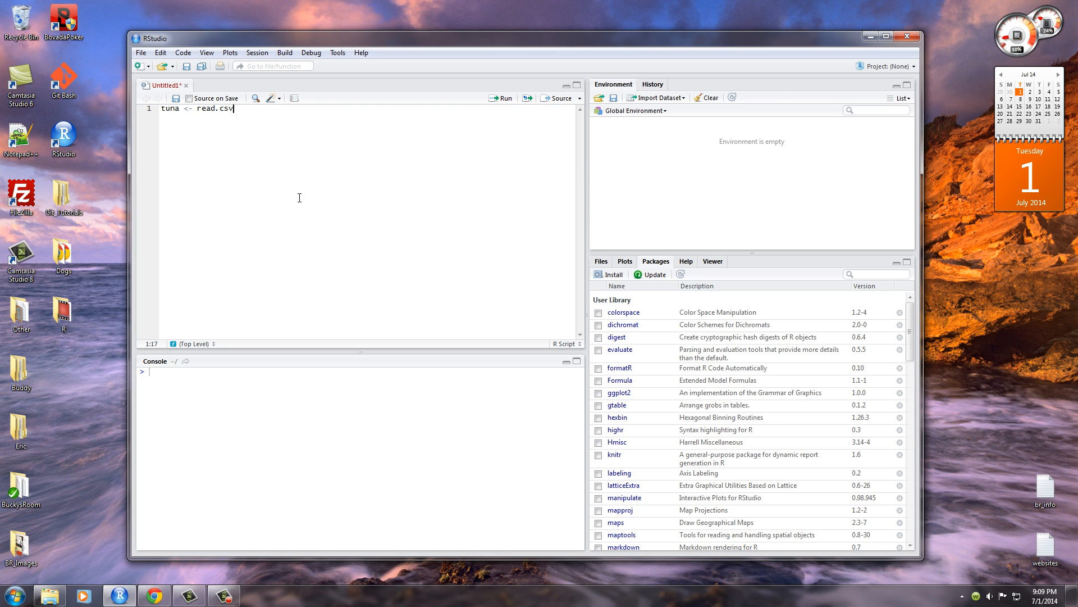
{"action": "type", "text": "()"}
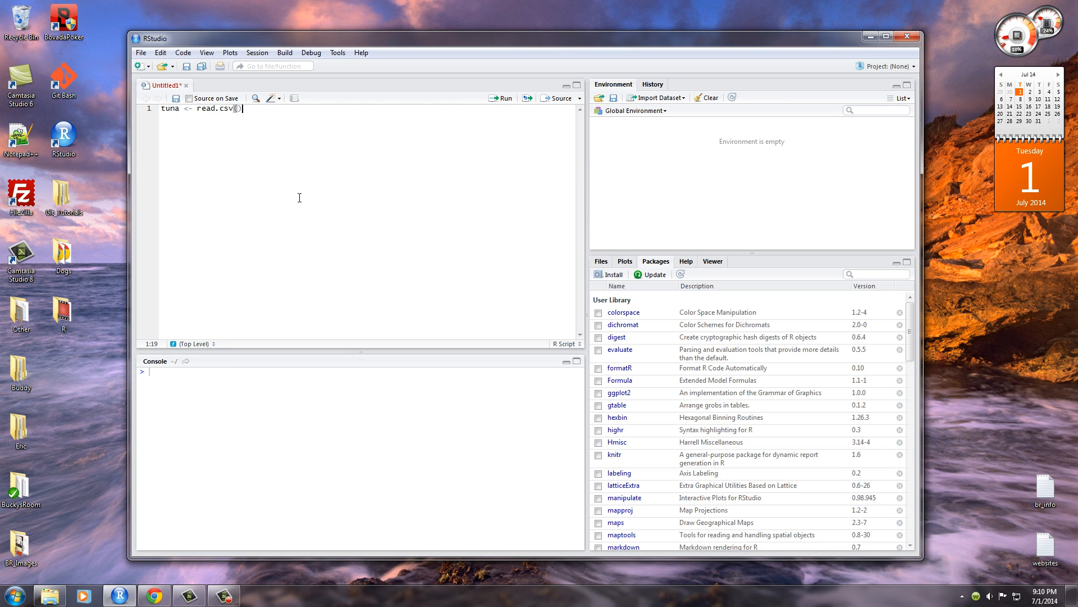
{"action": "key", "text": "Backspace"}
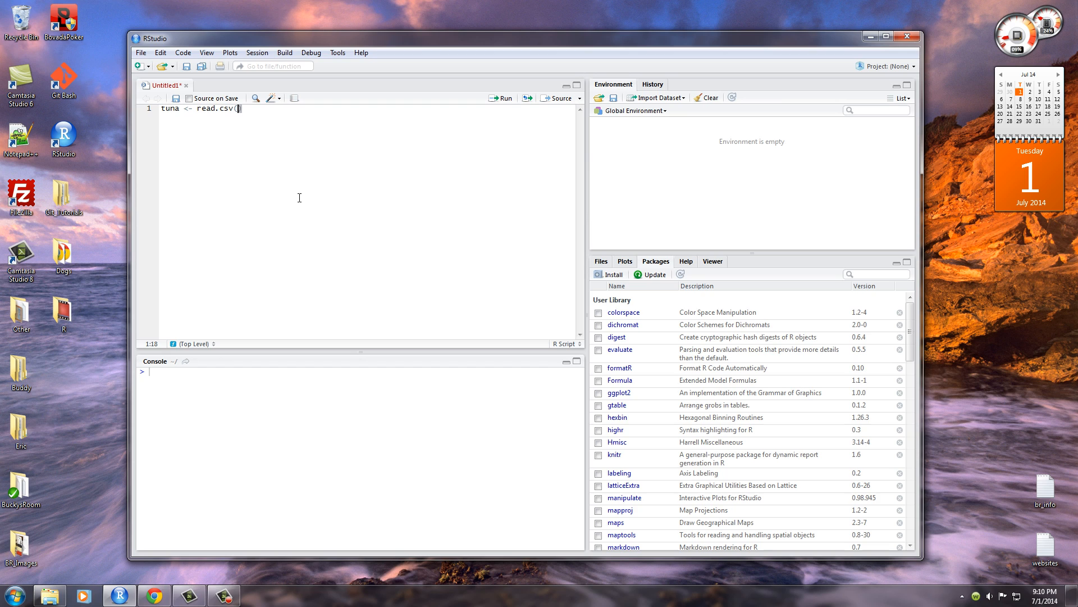
{"action": "type", "text": "\""}
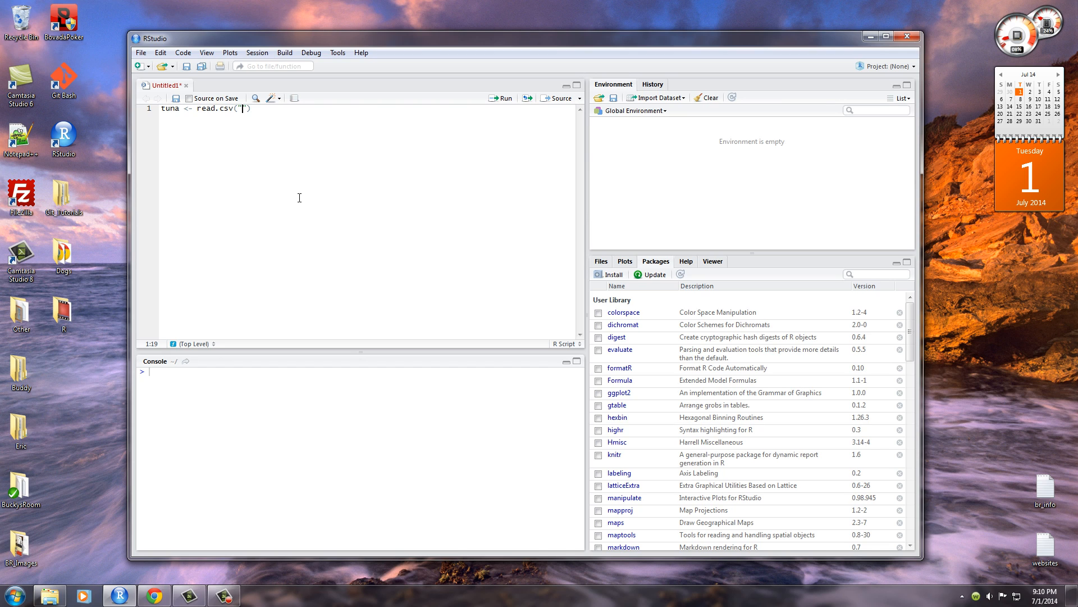
- Name the file brusers.csv and add TRUE as the header argument
{"action": "type", "text": "brUsers"}
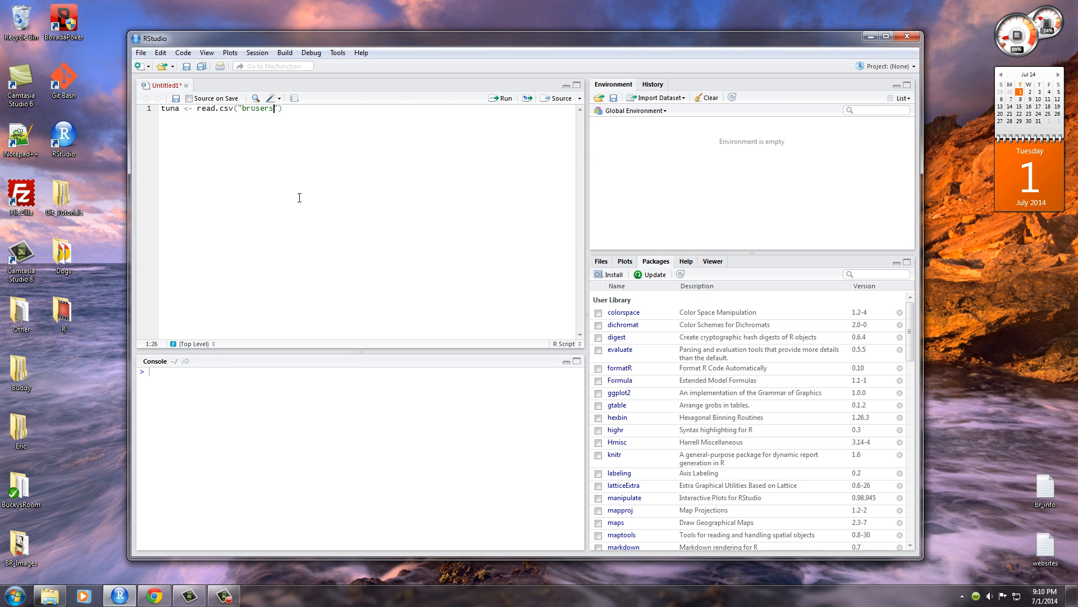
{"action": "type", "text": ".csv"}
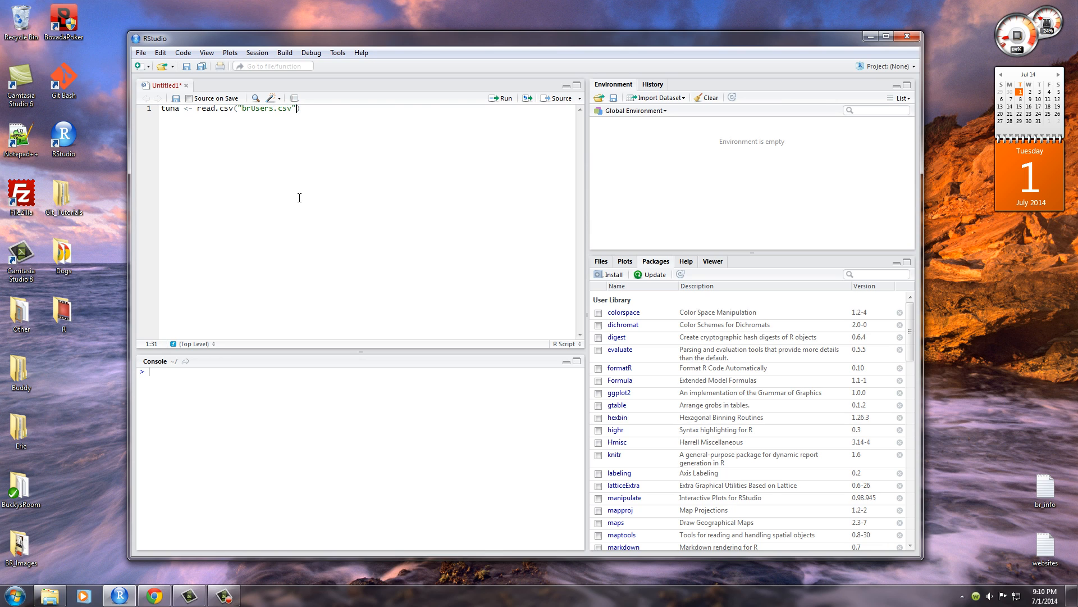
{"action": "type", "text": ","}
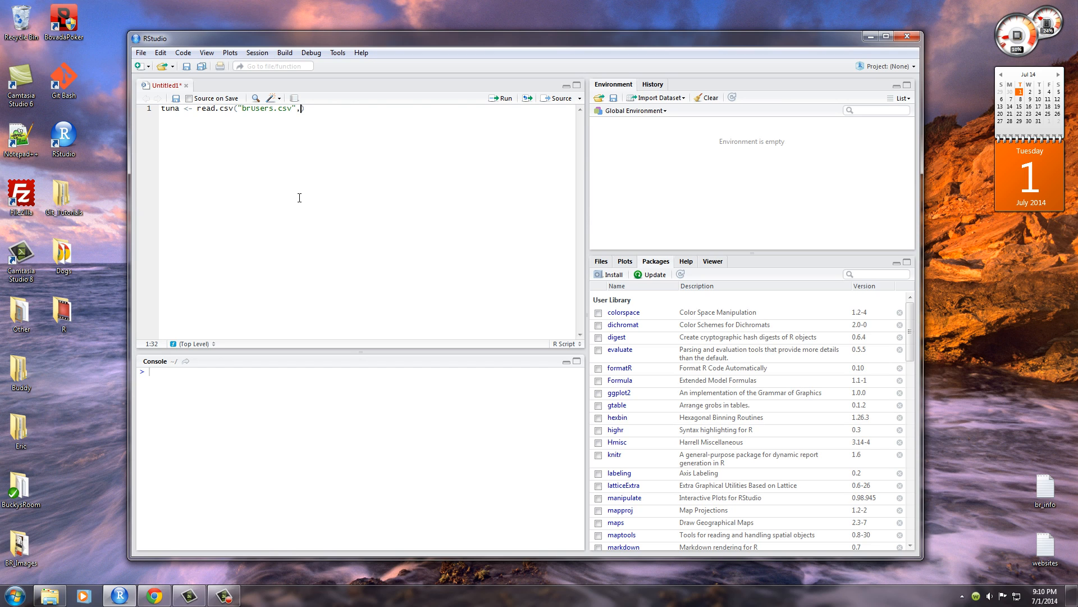
{"action": "type", "text": "T"}
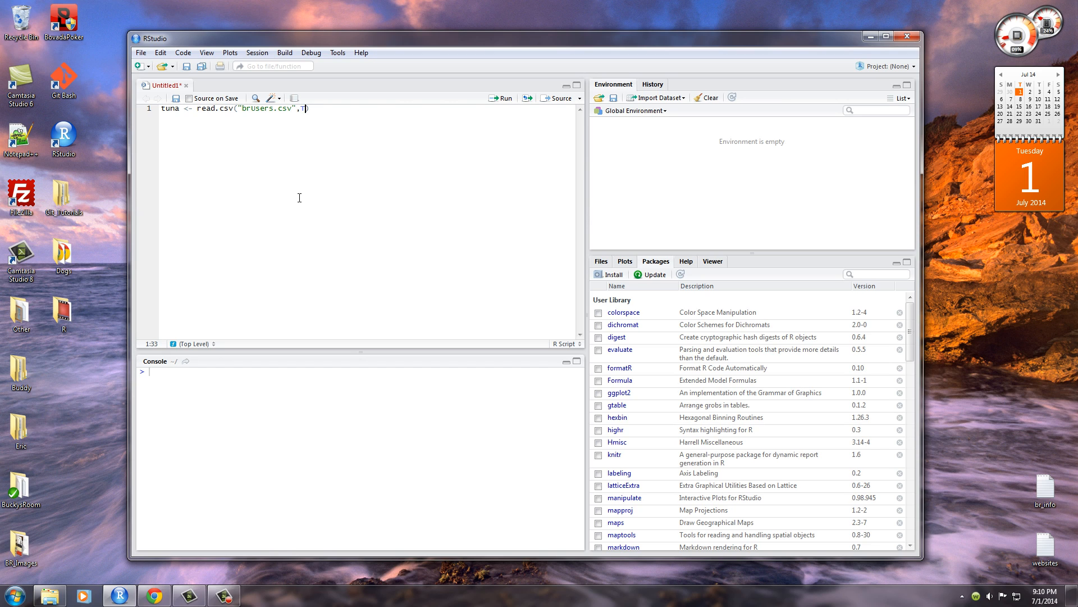
{"action": "type", "text": "RUE,"}
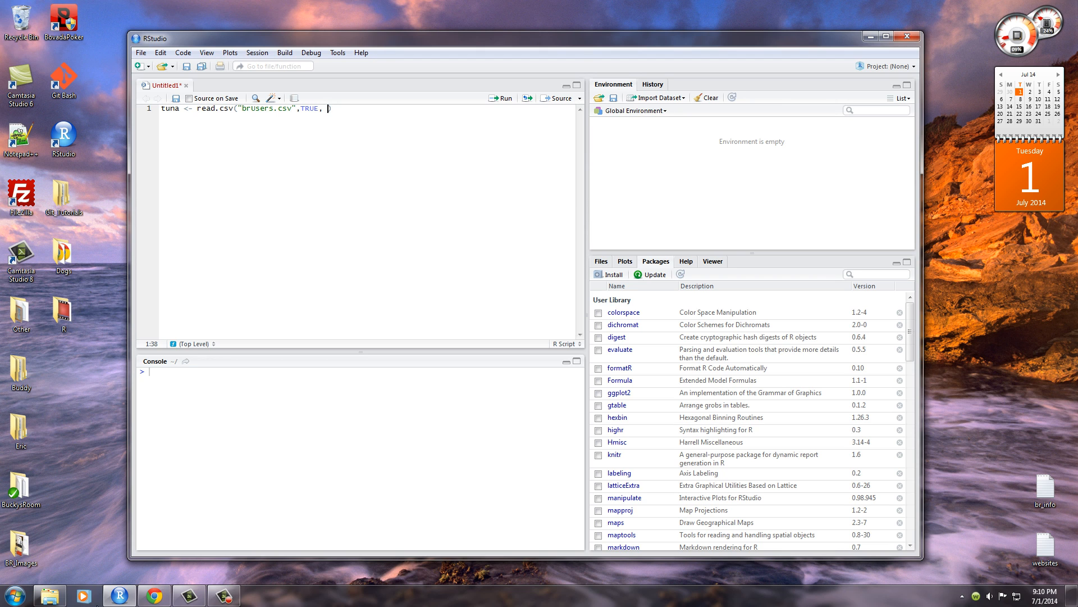
{"action": "left_click", "coordinate": [154, 595]}
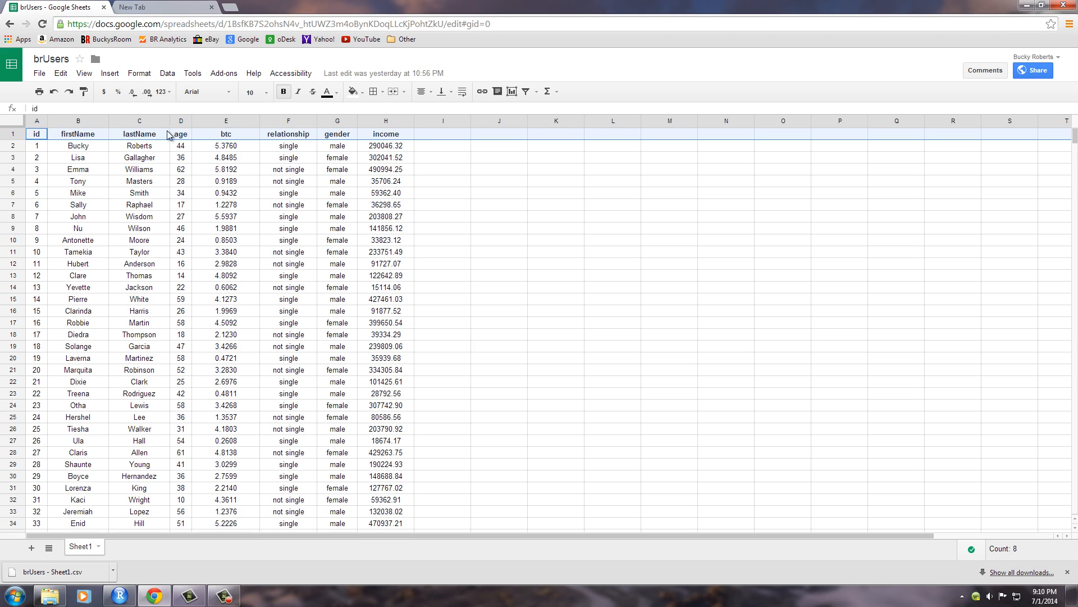
{"action": "mouse_move", "coordinate": [57, 133]}
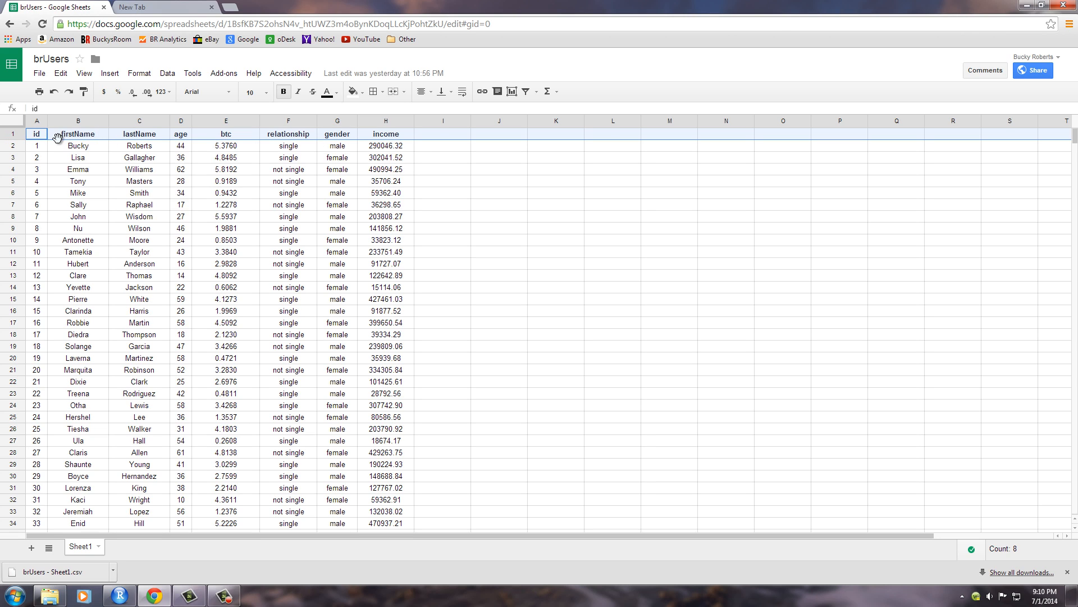
{"action": "mouse_move", "coordinate": [201, 137]}
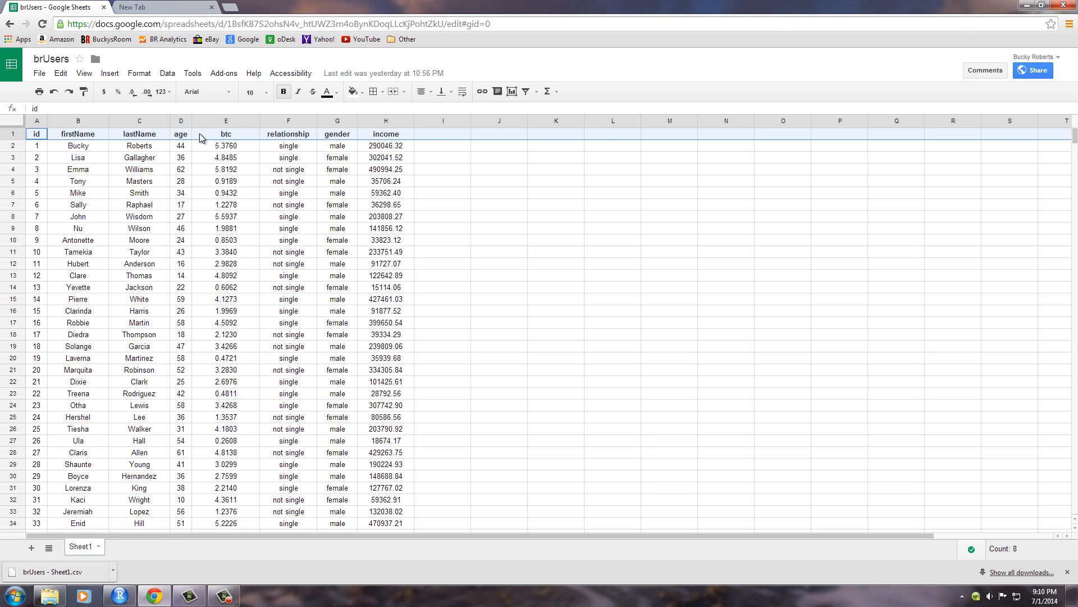
{"action": "mouse_move", "coordinate": [448, 164]}
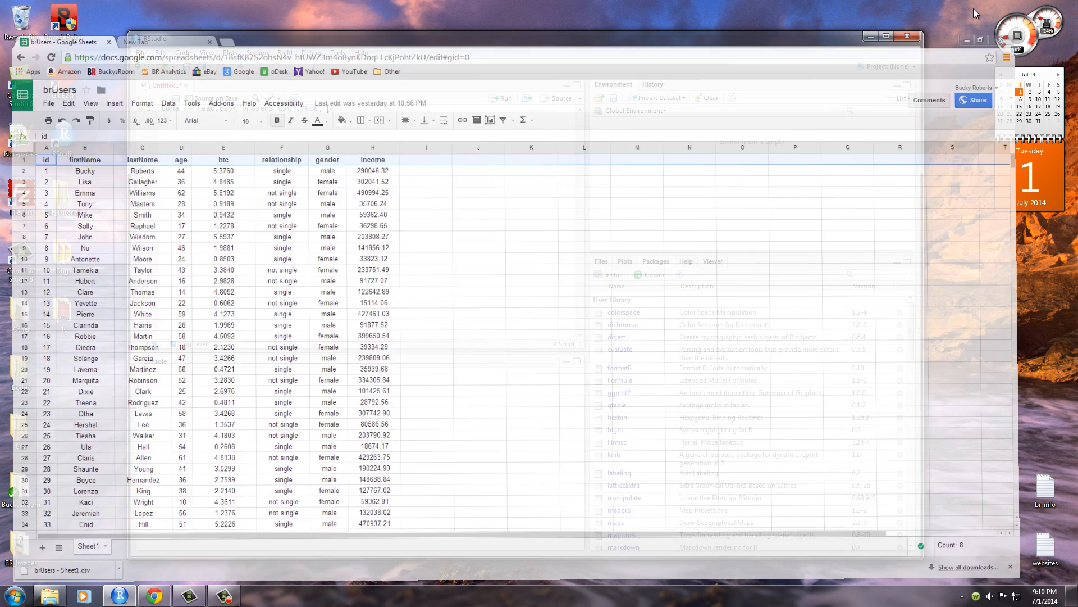
- Start the quoted comma separator argument after TRUE in the read.csv line
{"action": "left_click", "coordinate": [158, 38]}
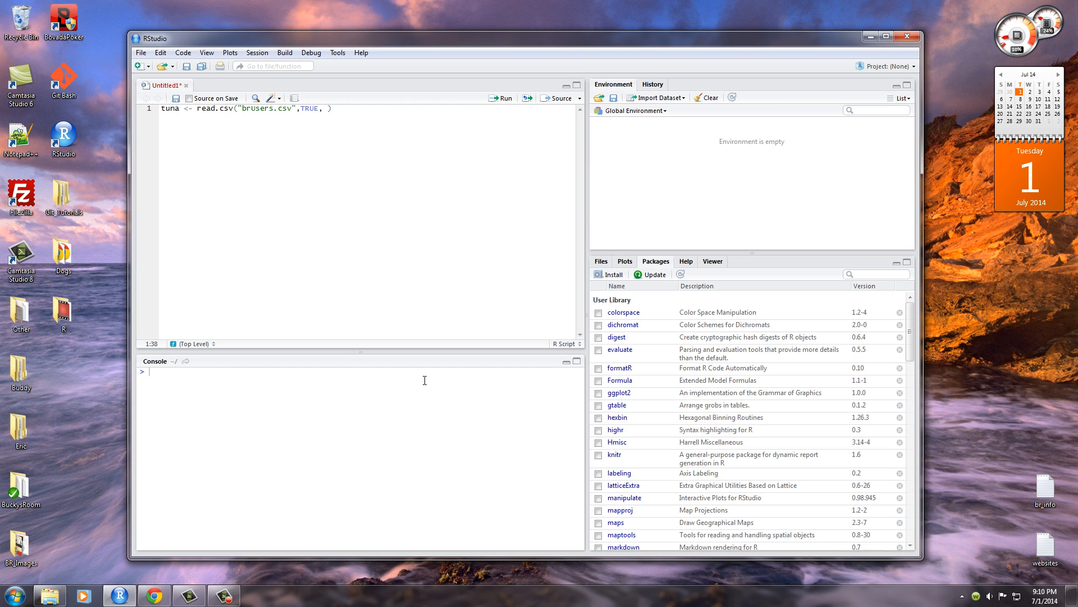
{"action": "key", "text": "Backspace"}
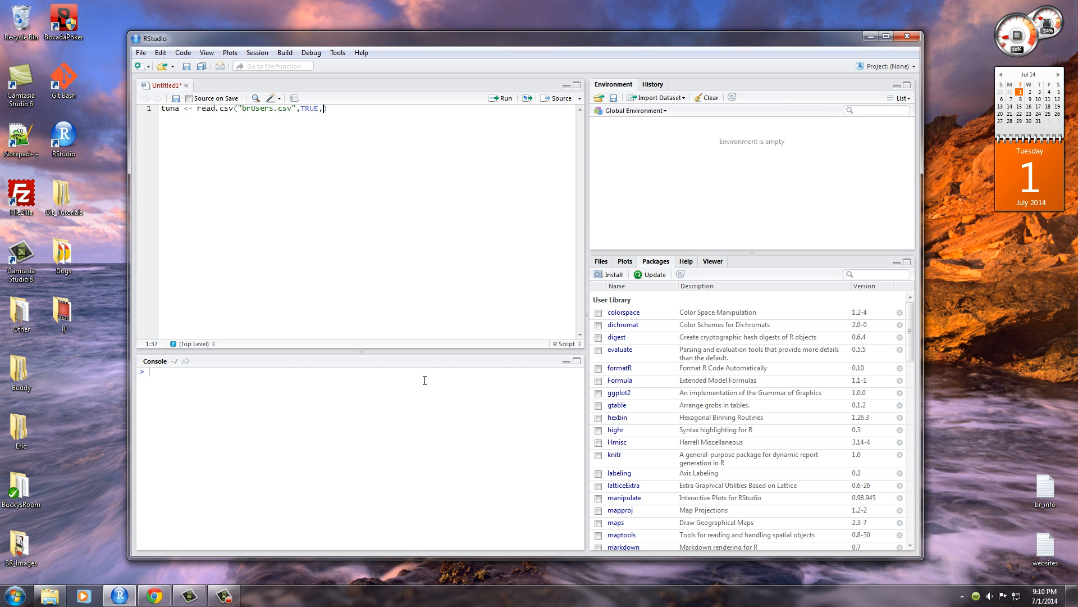
{"action": "type", "text": "\","}
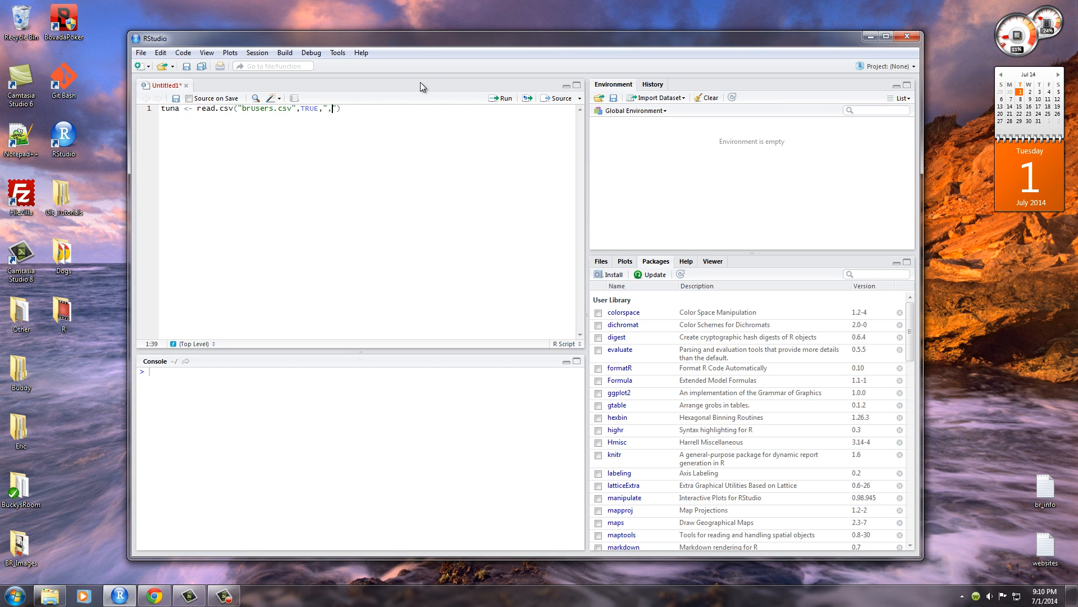
{"action": "mouse_move", "coordinate": [353, 108]}
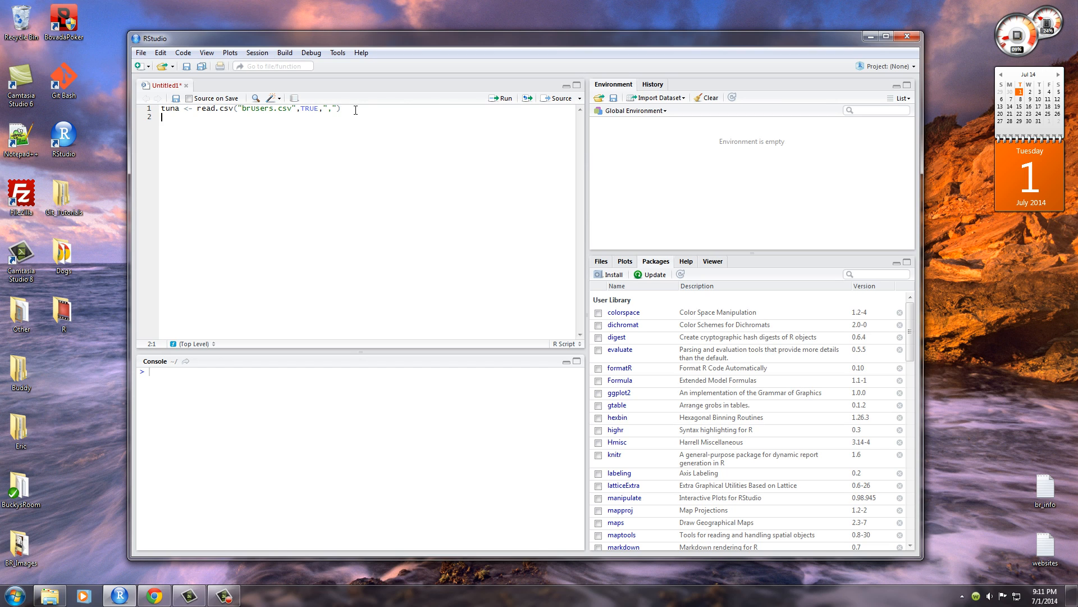
- Add class(tuna) and run both lines so the console reports "data.frame"
{"action": "type", "text": "class()"}
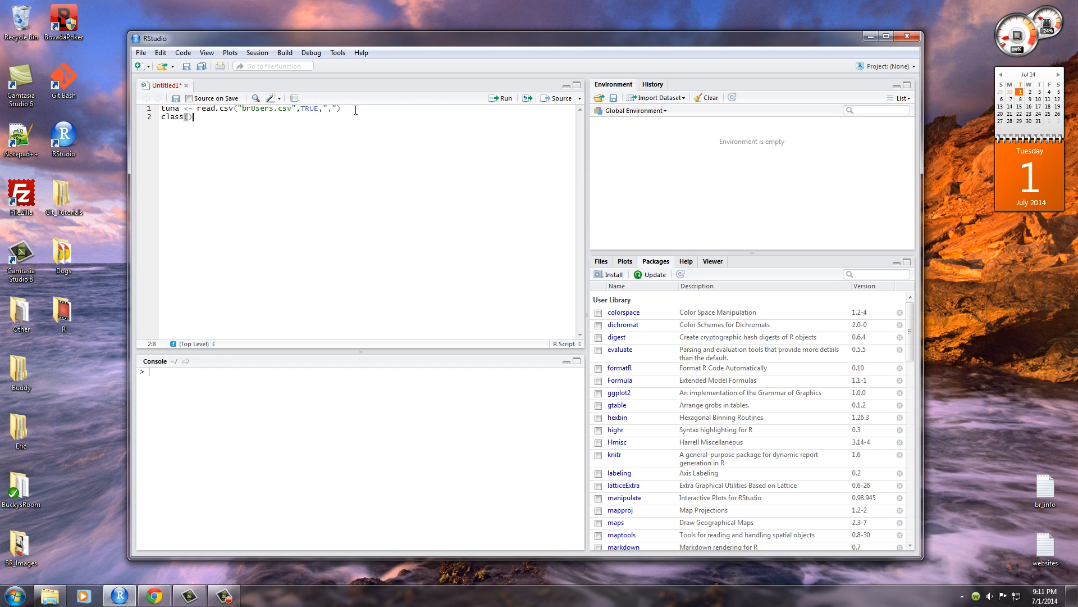
{"action": "type", "text": "tuna"}
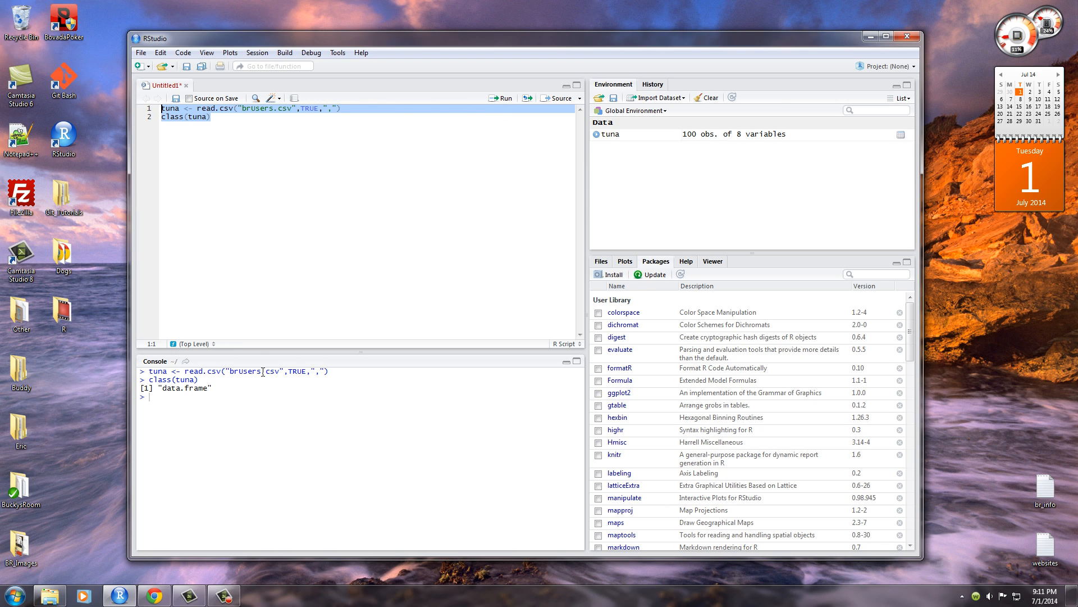
{"action": "double_click", "coordinate": [184, 388]}
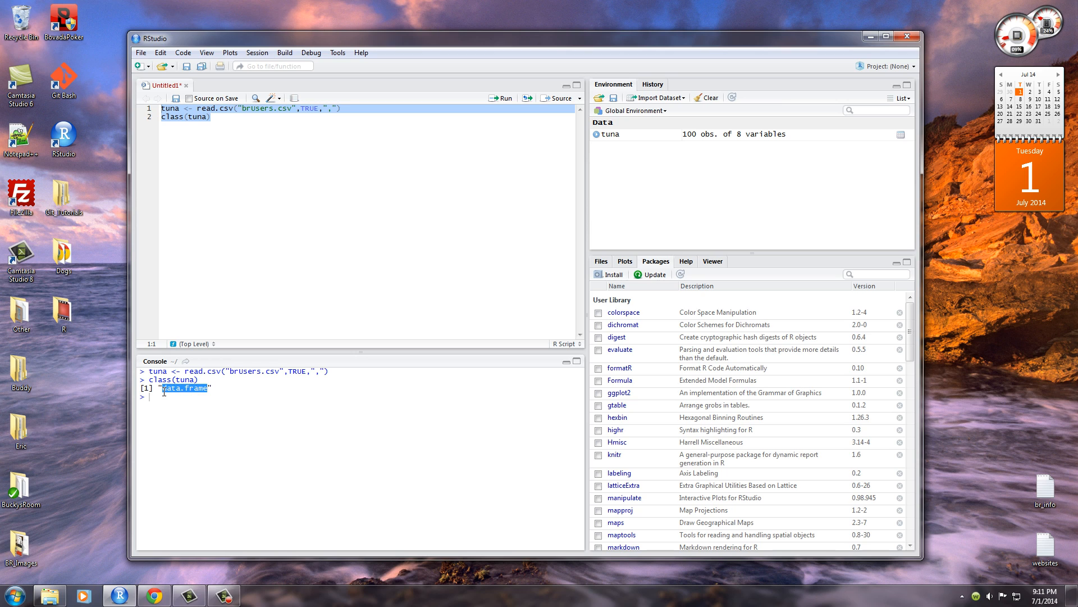
{"action": "left_click", "coordinate": [198, 108]}
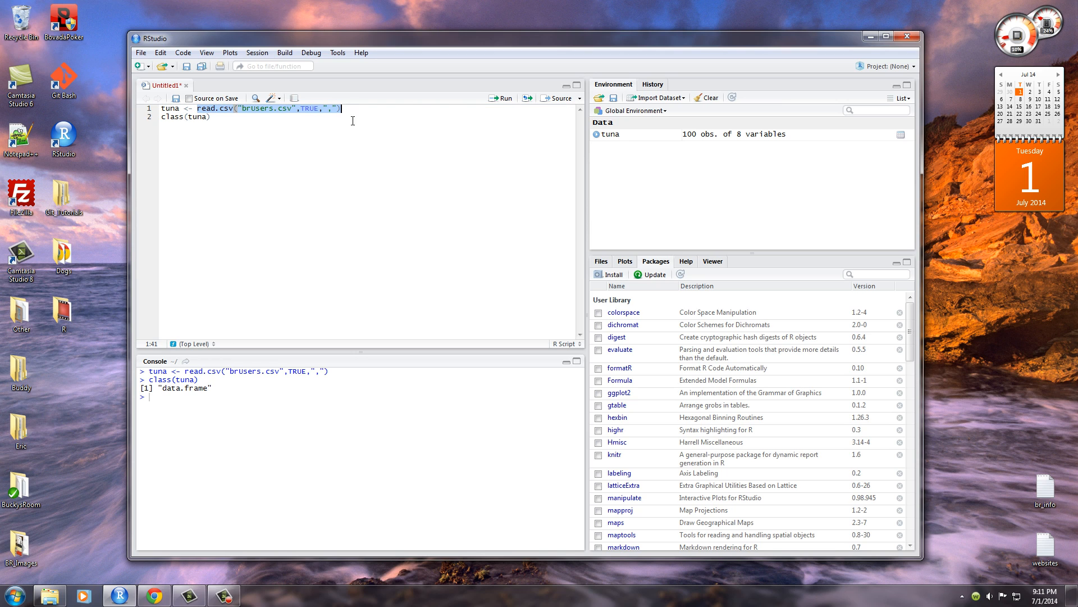
{"action": "left_click", "coordinate": [213, 116]}
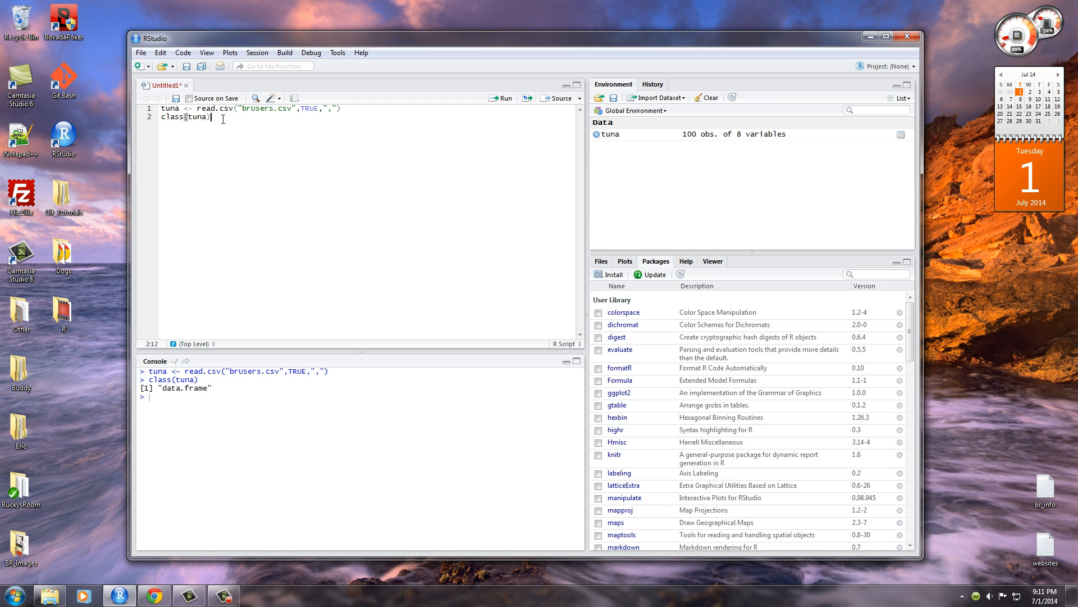
- Add head(tuna) and run all three lines to print the first six rows
{"action": "key", "text": "Return"}
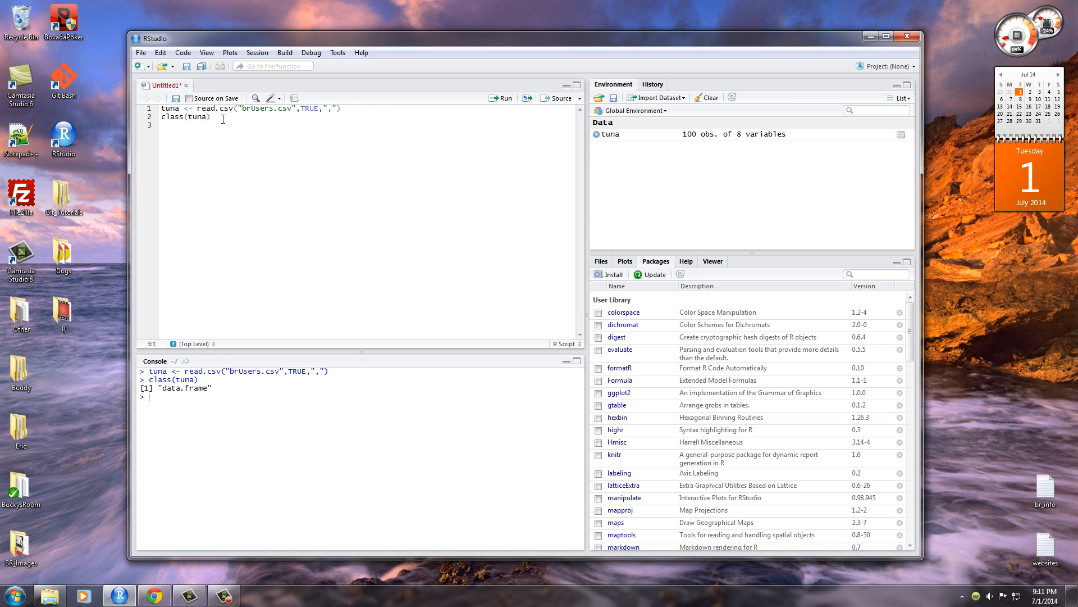
{"action": "type", "text": "head()"}
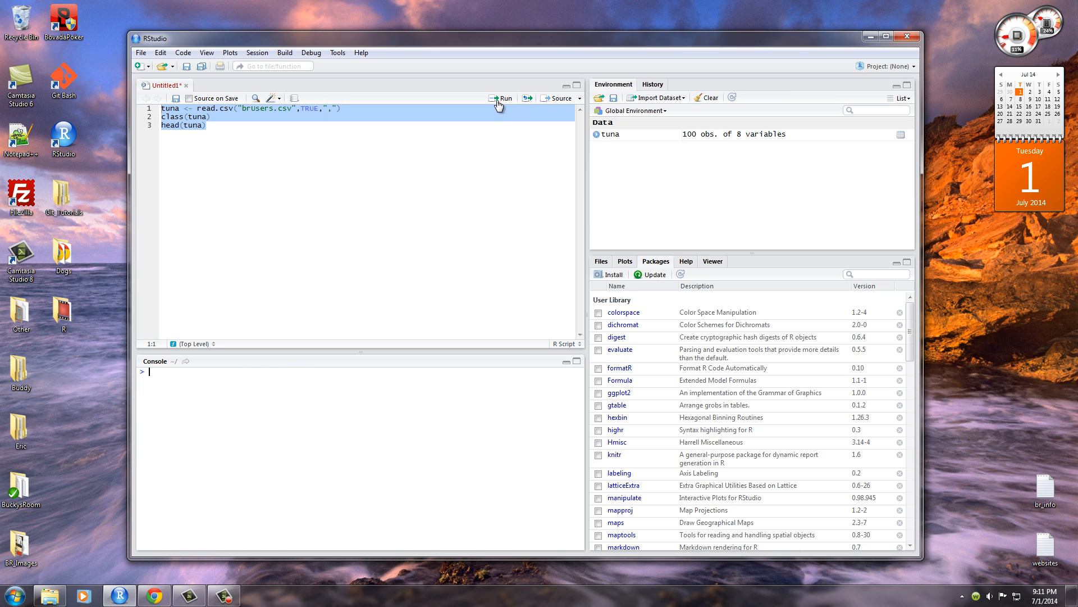
{"action": "left_click", "coordinate": [503, 97]}
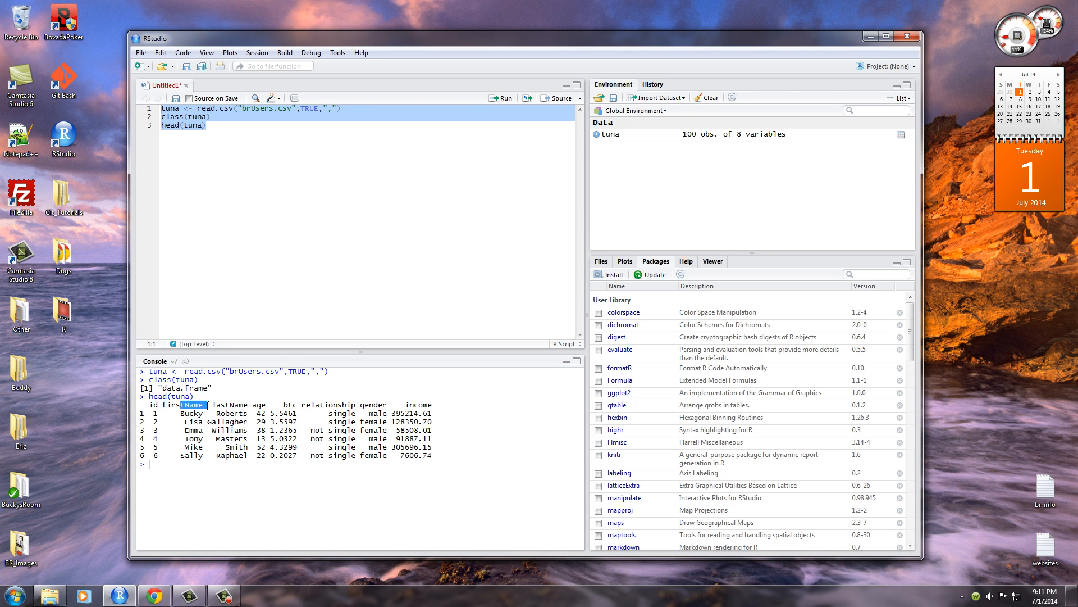
{"action": "double_click", "coordinate": [290, 403]}
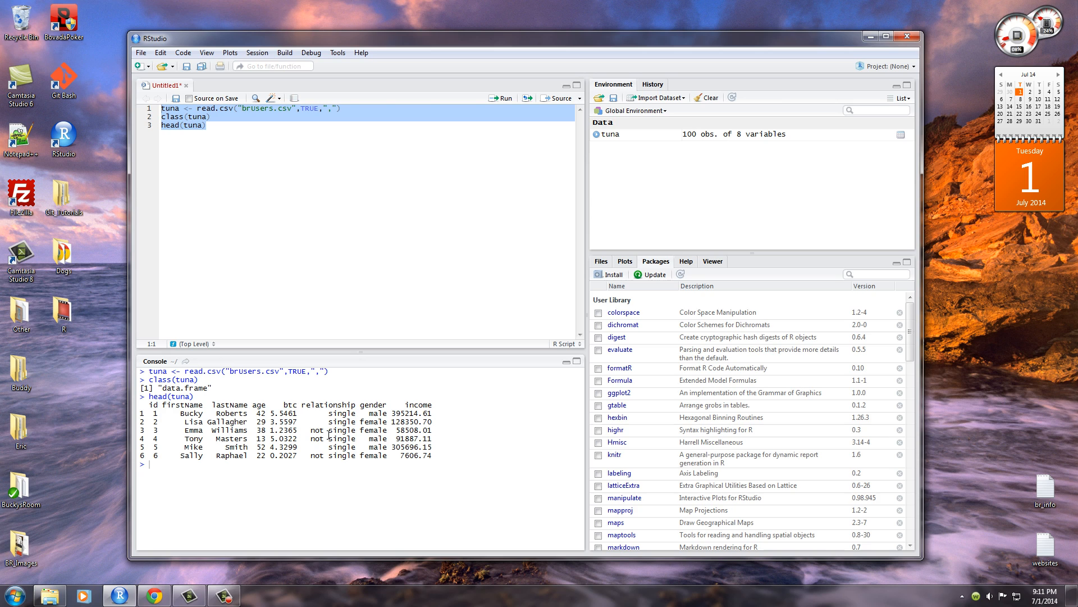
{"action": "mouse_move", "coordinate": [368, 439]}
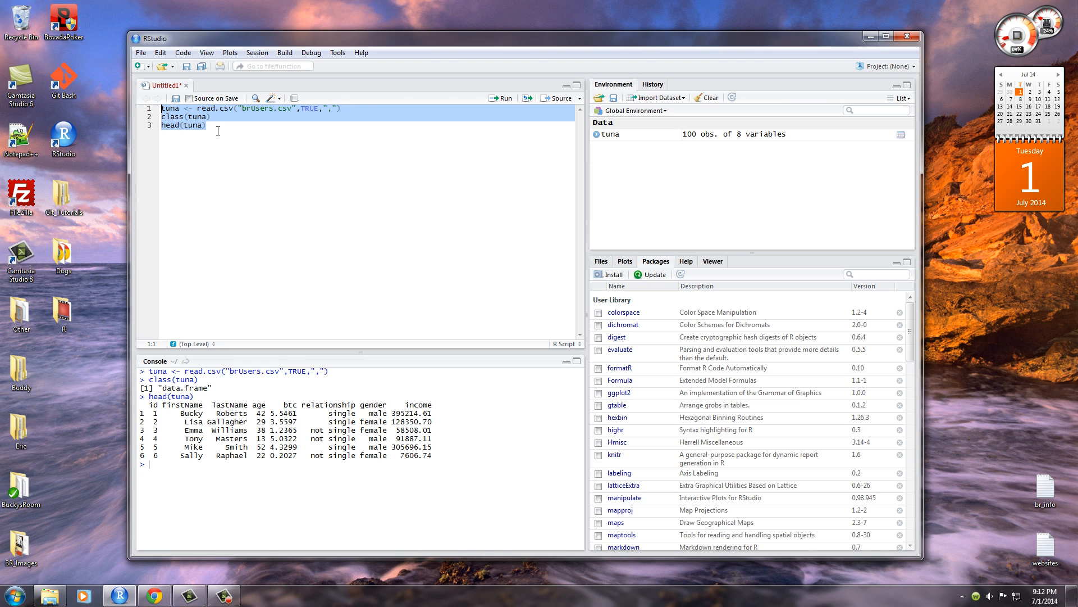
- Copy the Sacramento real estate transactions CSV address from Chrome
{"action": "left_click", "coordinate": [207, 125]}
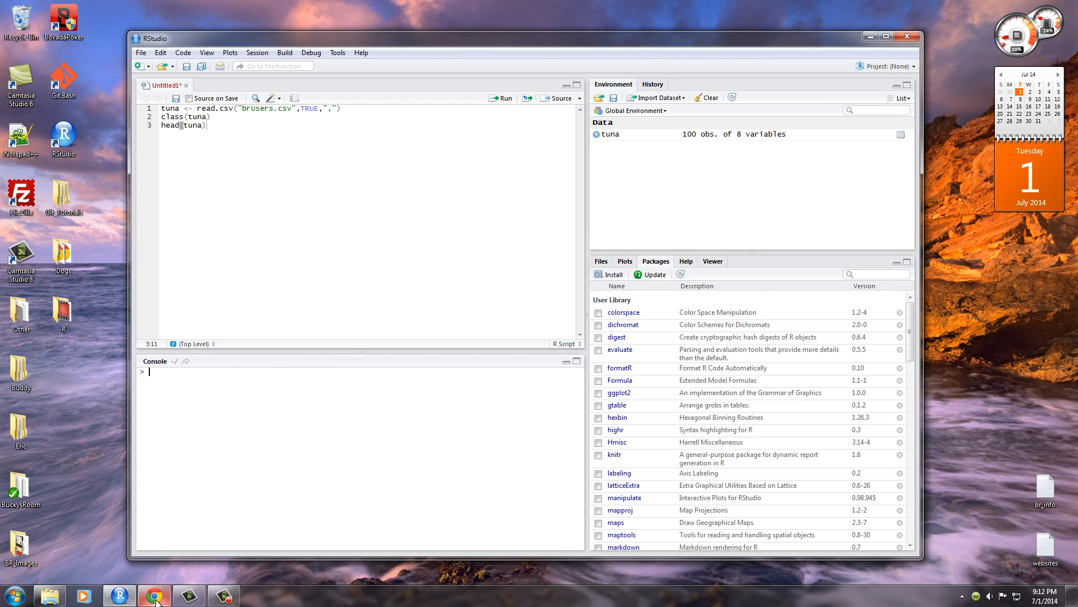
{"action": "left_click", "coordinate": [154, 595]}
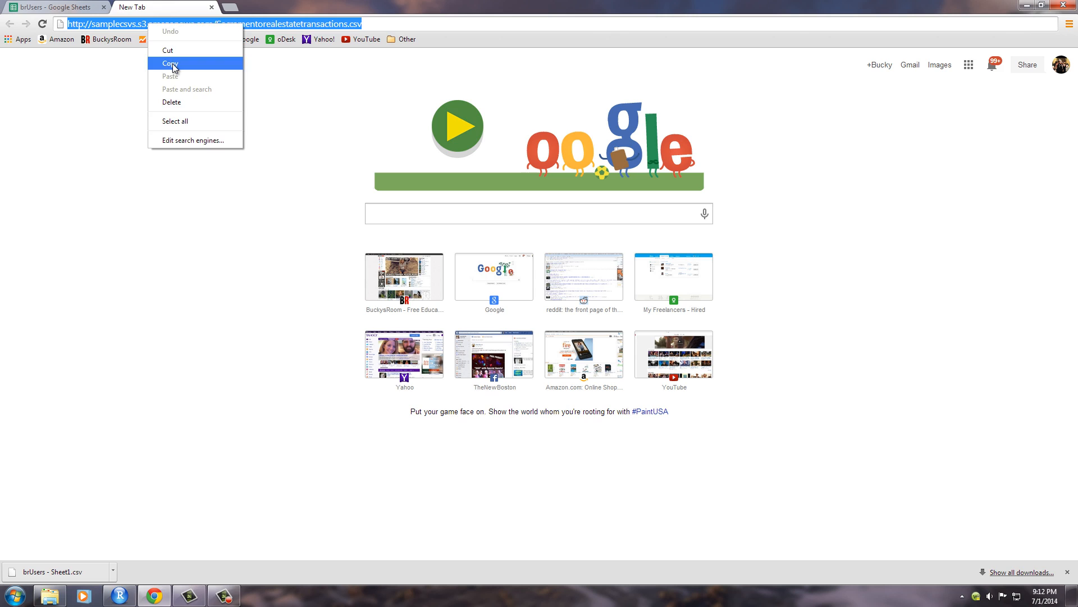
{"action": "left_click", "coordinate": [170, 63]}
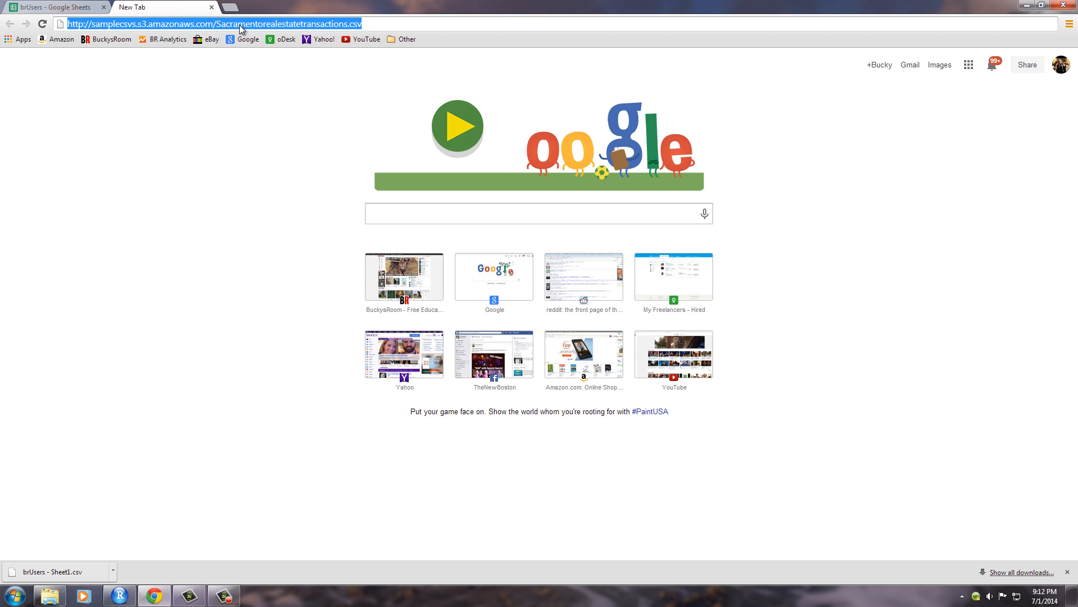
{"action": "mouse_move", "coordinate": [271, 142]}
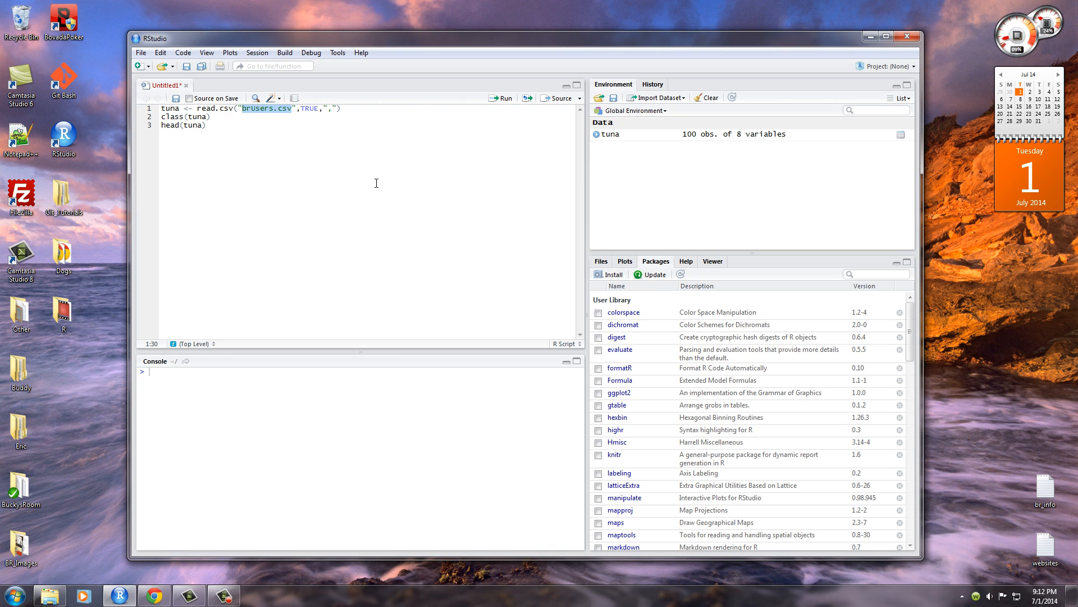
- Paste the samplecsvs.s3.amazonaws.com Sacramento URL into read.csv and run all three lines
{"action": "type", "text": "http://samplecsvs.s3.amazonaws.com/Sacramentorealestatetransactions.csv"}
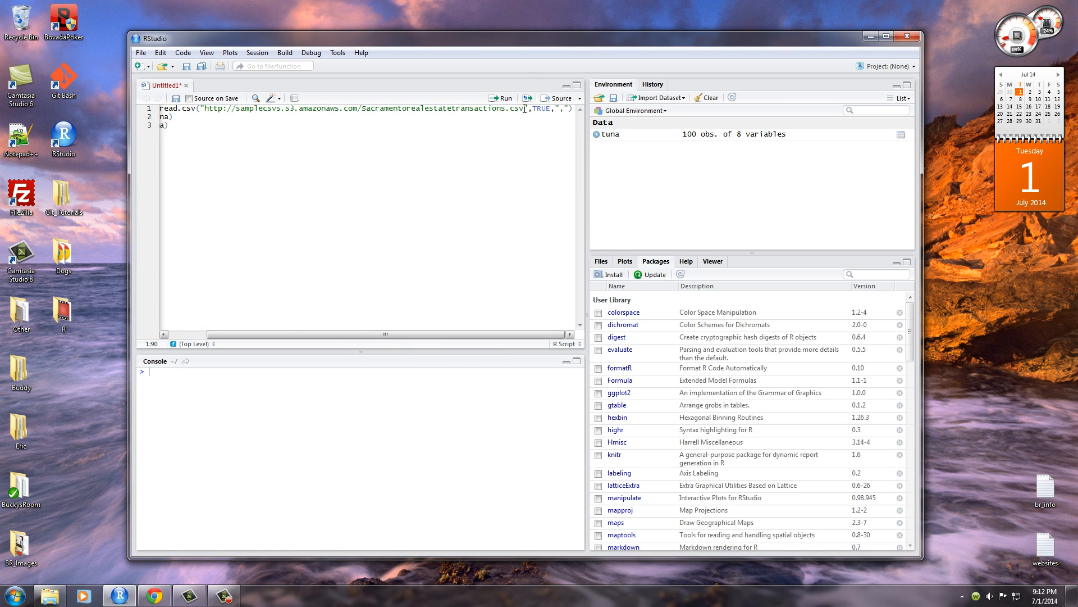
{"action": "double_click", "coordinate": [364, 109]}
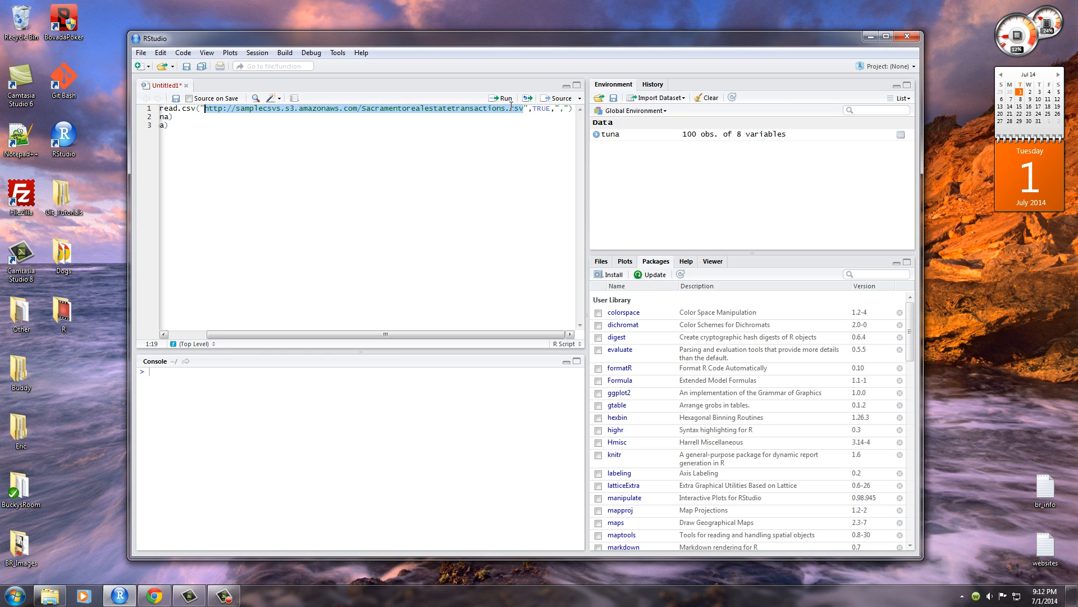
{"action": "left_click", "coordinate": [207, 109]}
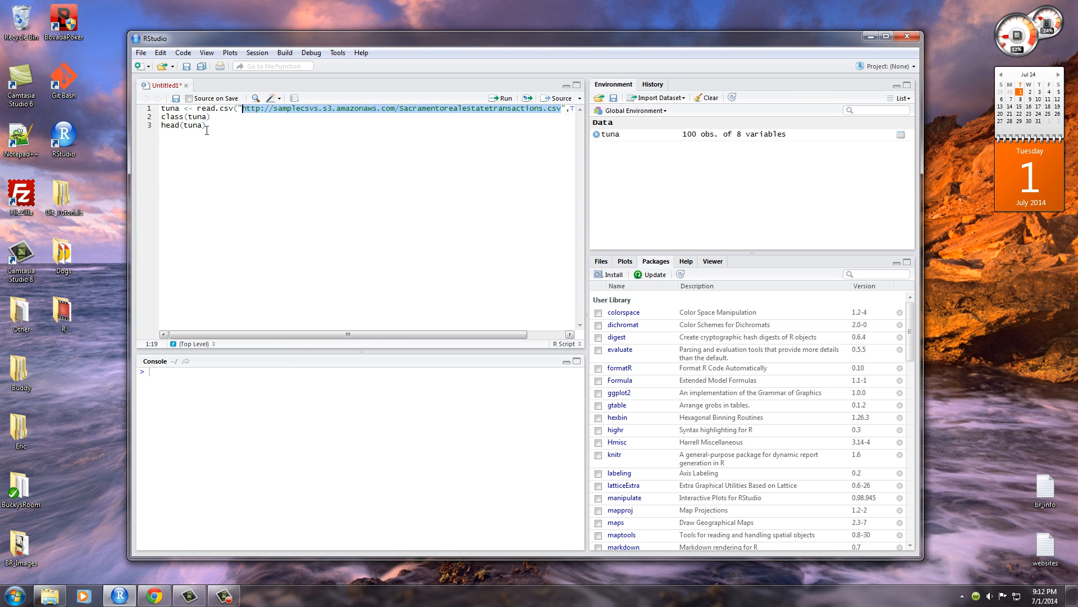
{"action": "left_click", "coordinate": [501, 98]}
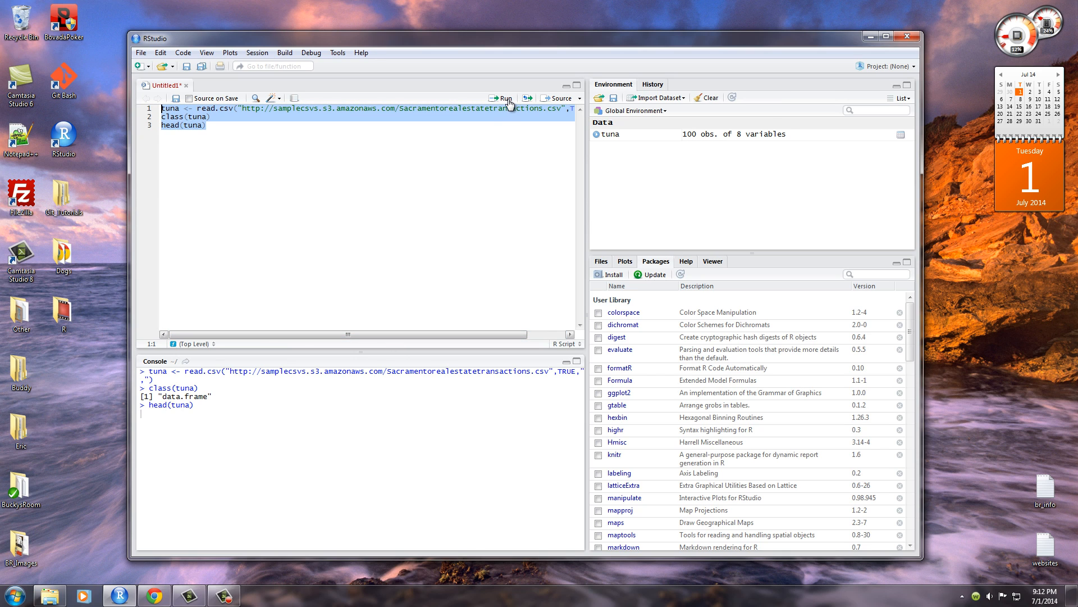
{"action": "left_click", "coordinate": [503, 98]}
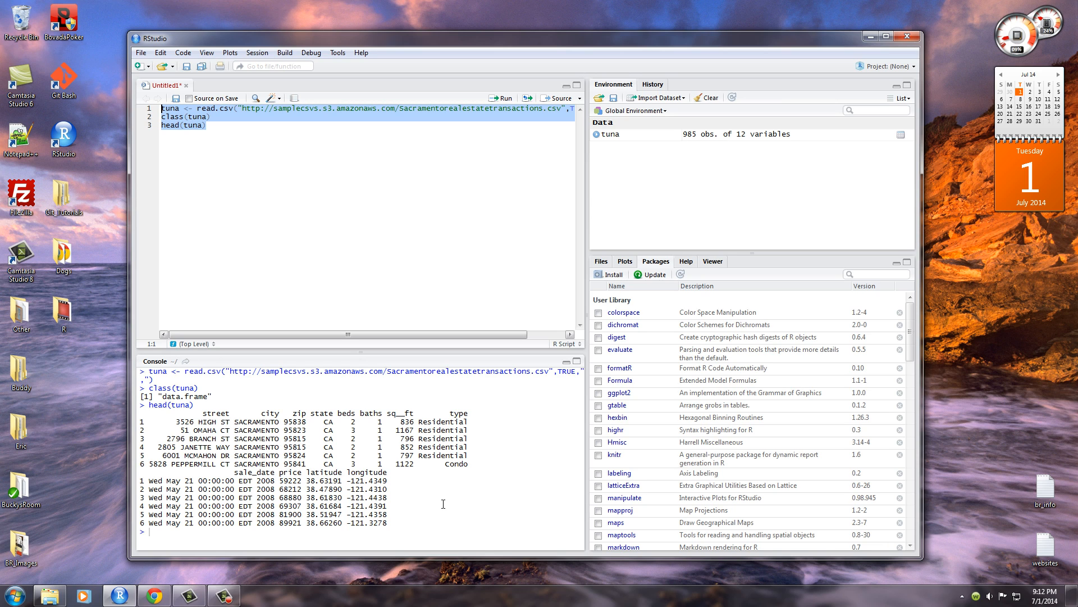
{"action": "left_click", "coordinate": [241, 109]}
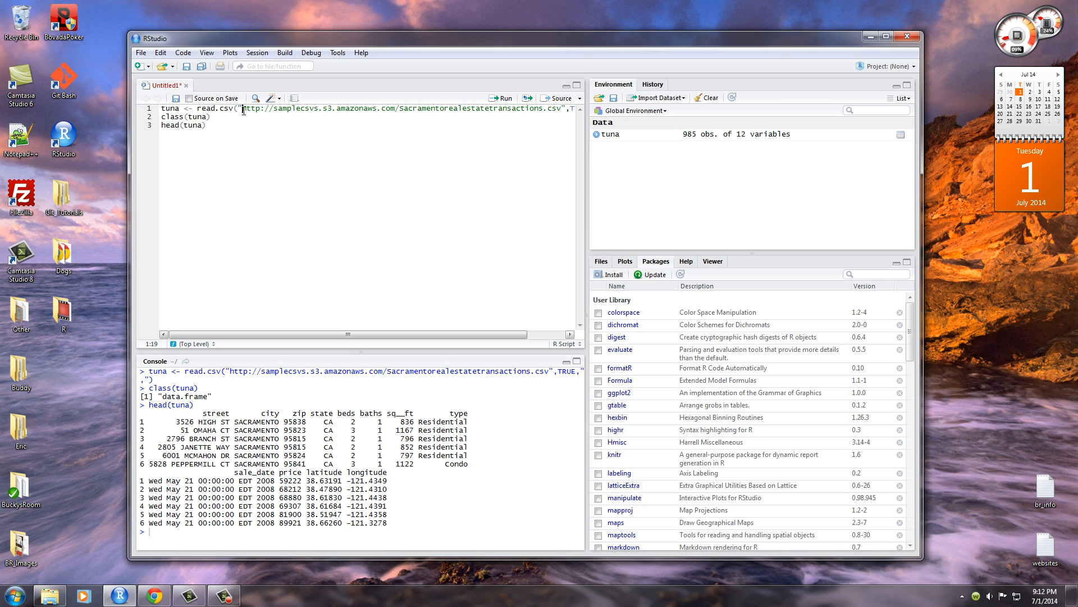